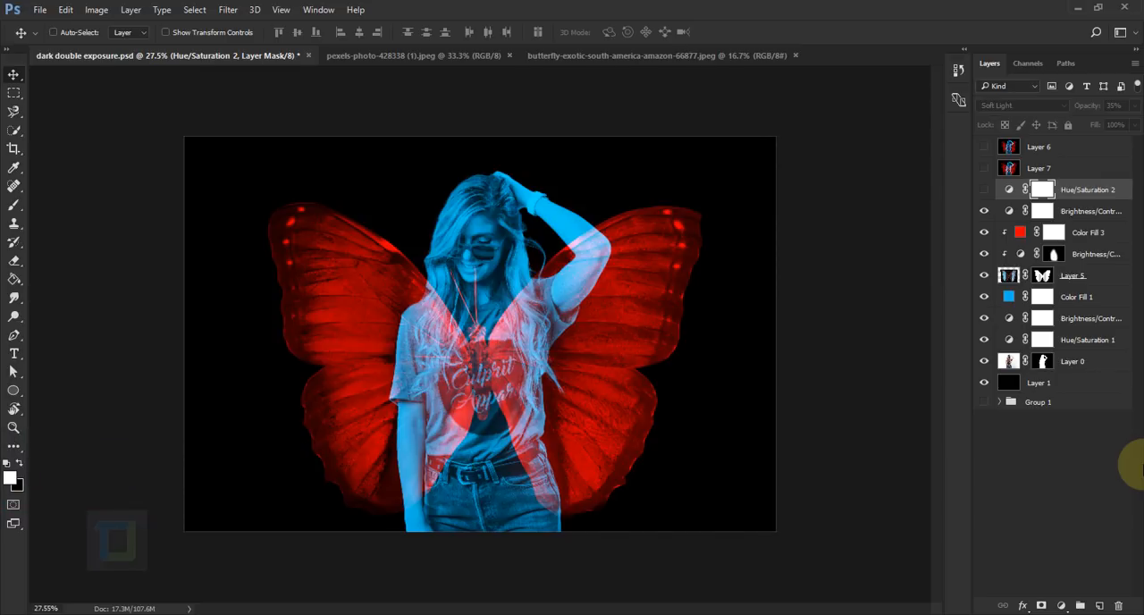
Glance over the model and butterfly photo tabs, ending on the pexels-photo model document
left_click(411, 54)
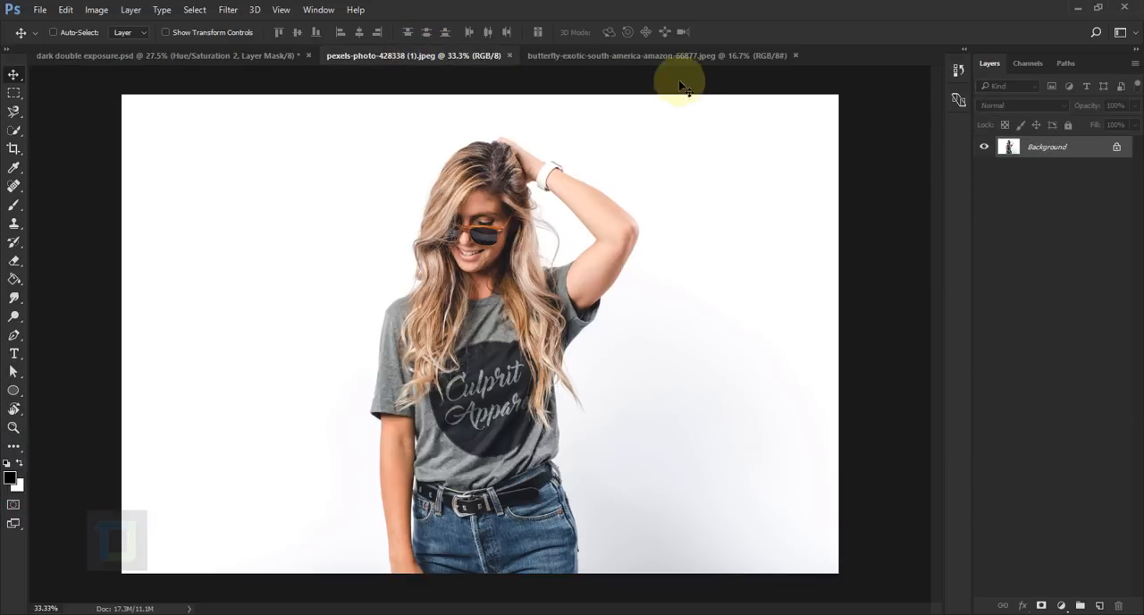
left_click(666, 56)
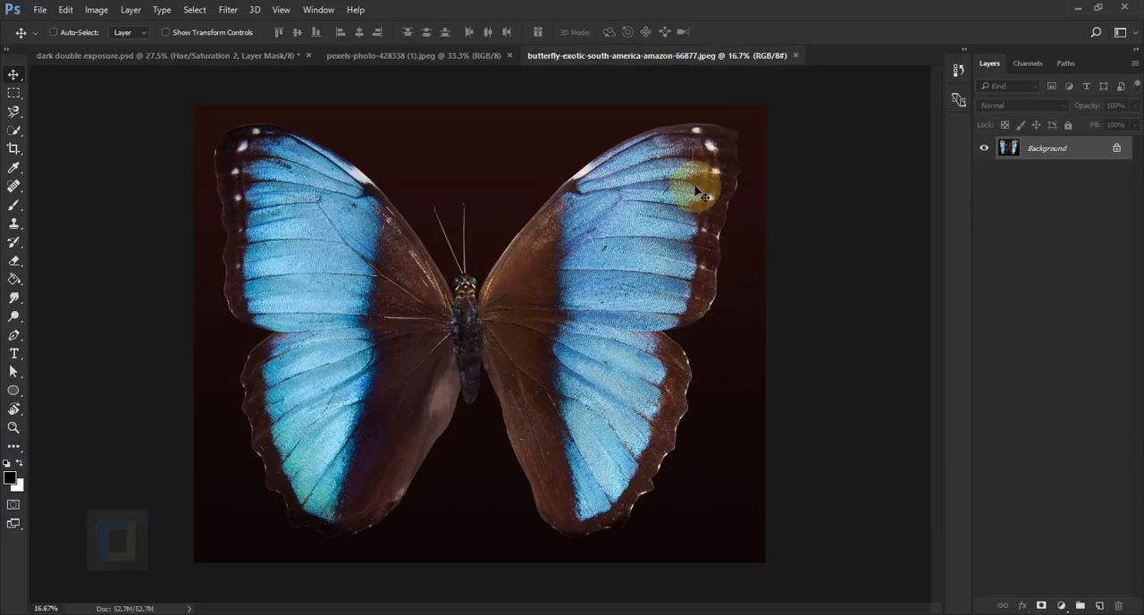
left_click(394, 55)
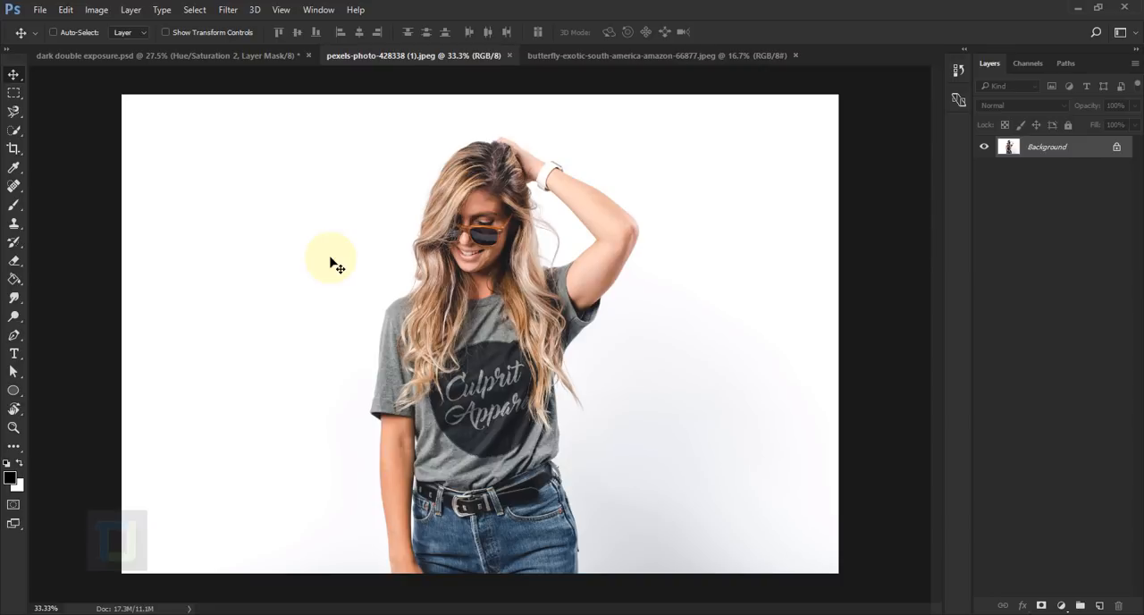
Select the model using the Magic Wand at Tolerance 10 on the white background, then inverse
left_click(14, 134)
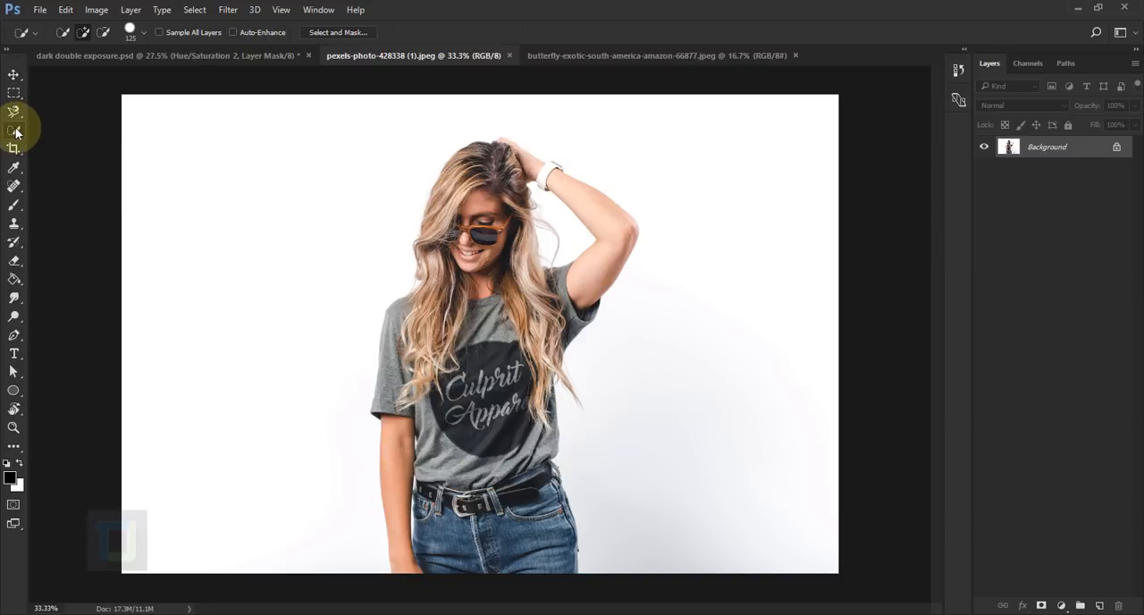
left_click(14, 115)
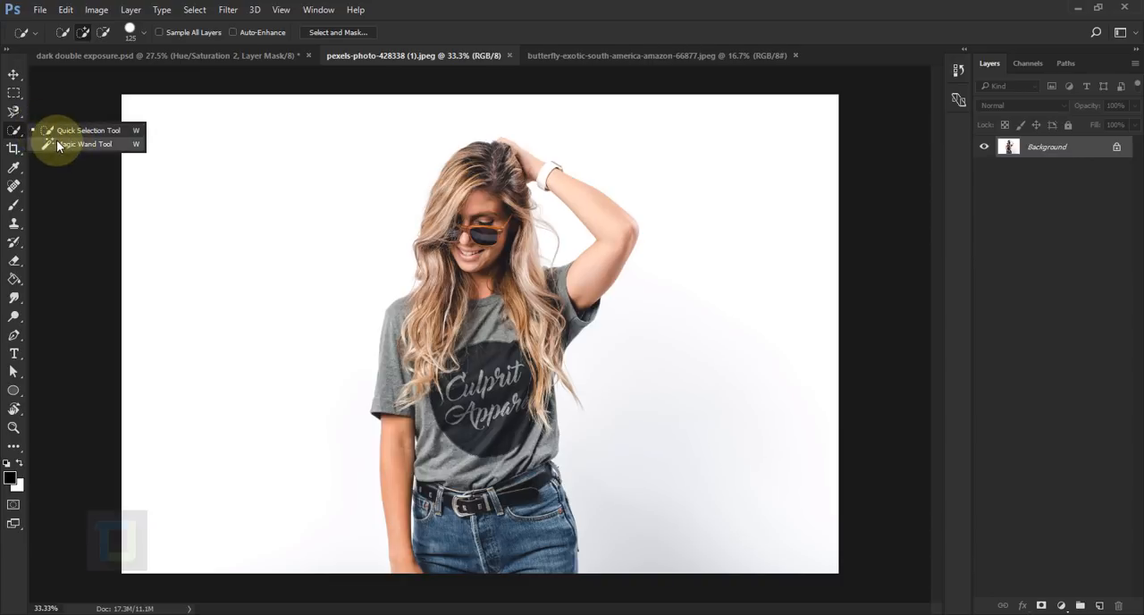
left_click(87, 144)
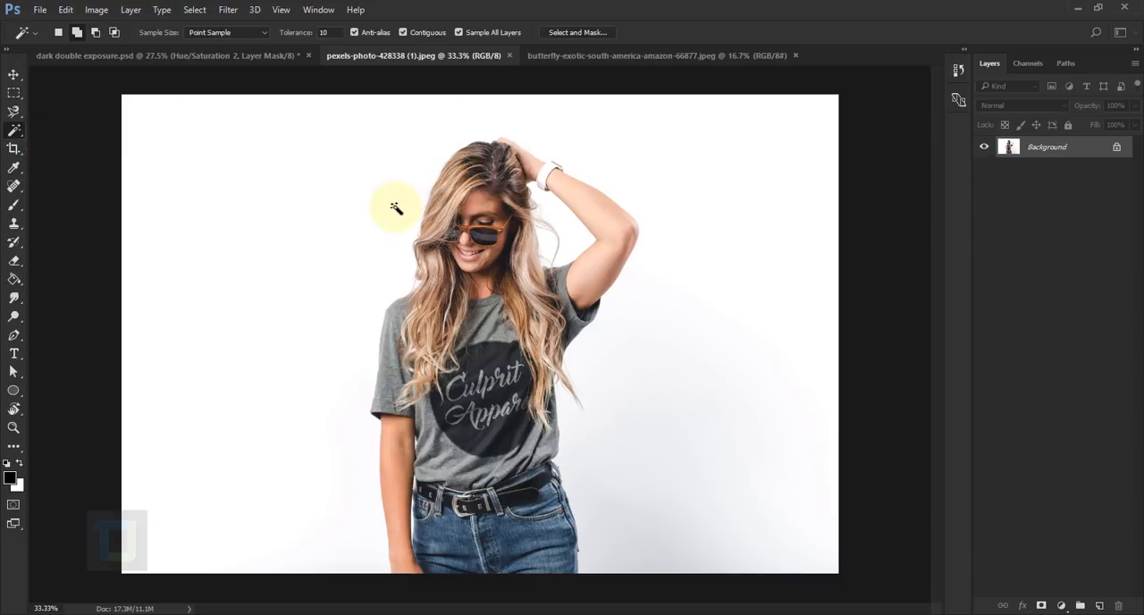
left_click(327, 33)
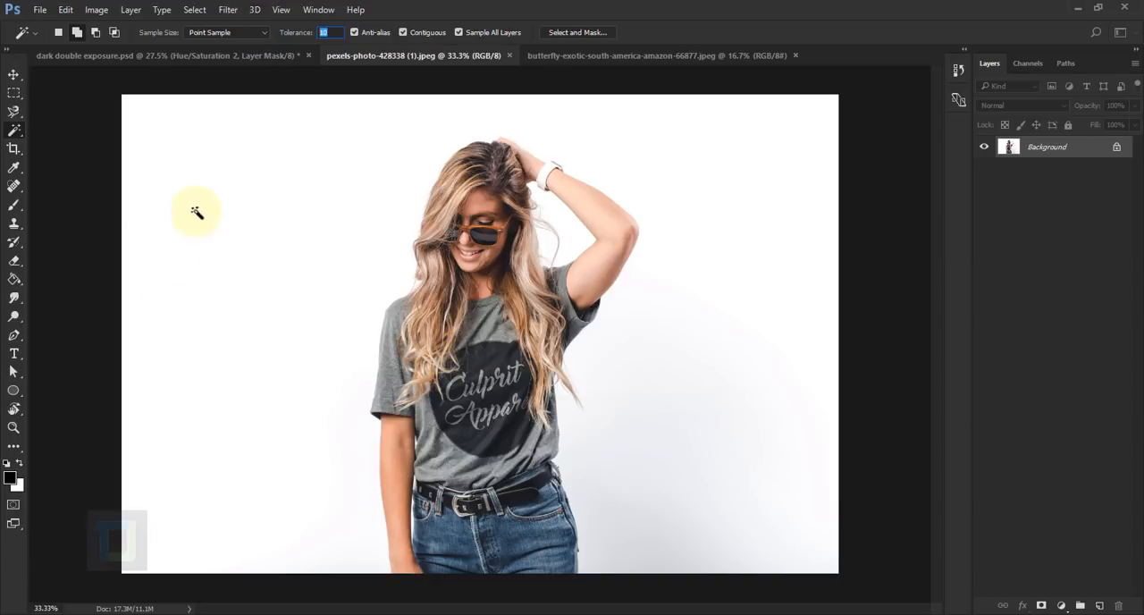
left_click(223, 222)
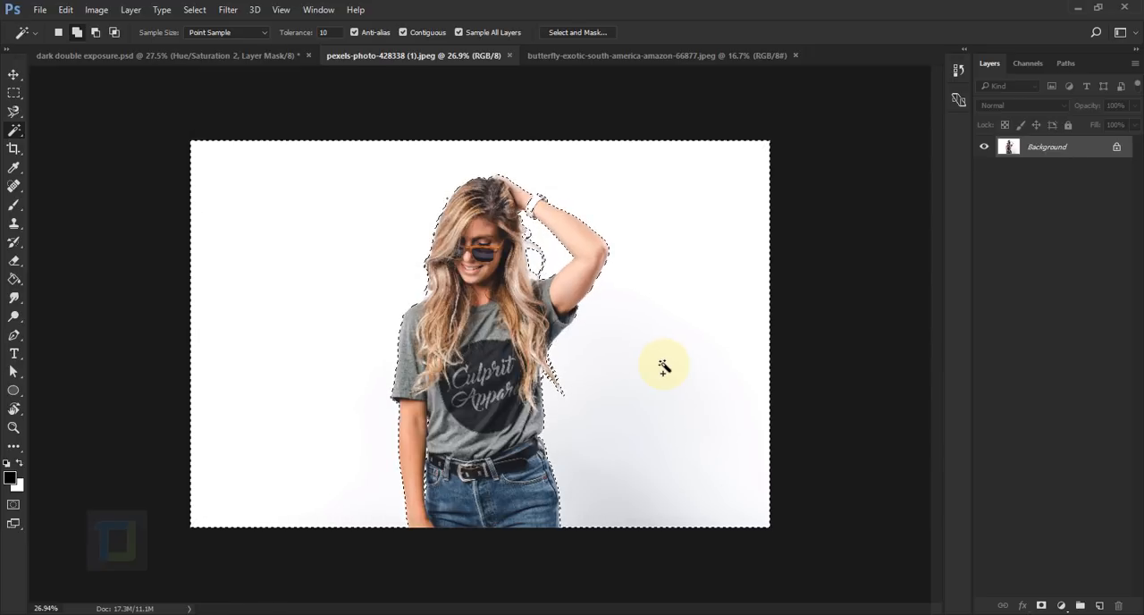
left_click(188, 10)
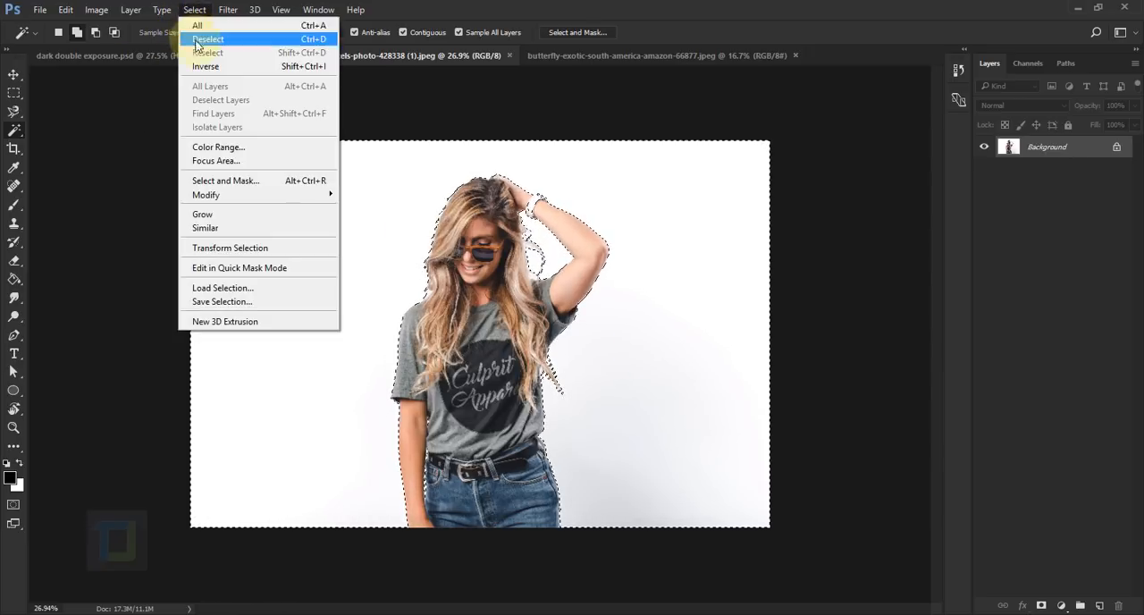
left_click(206, 42)
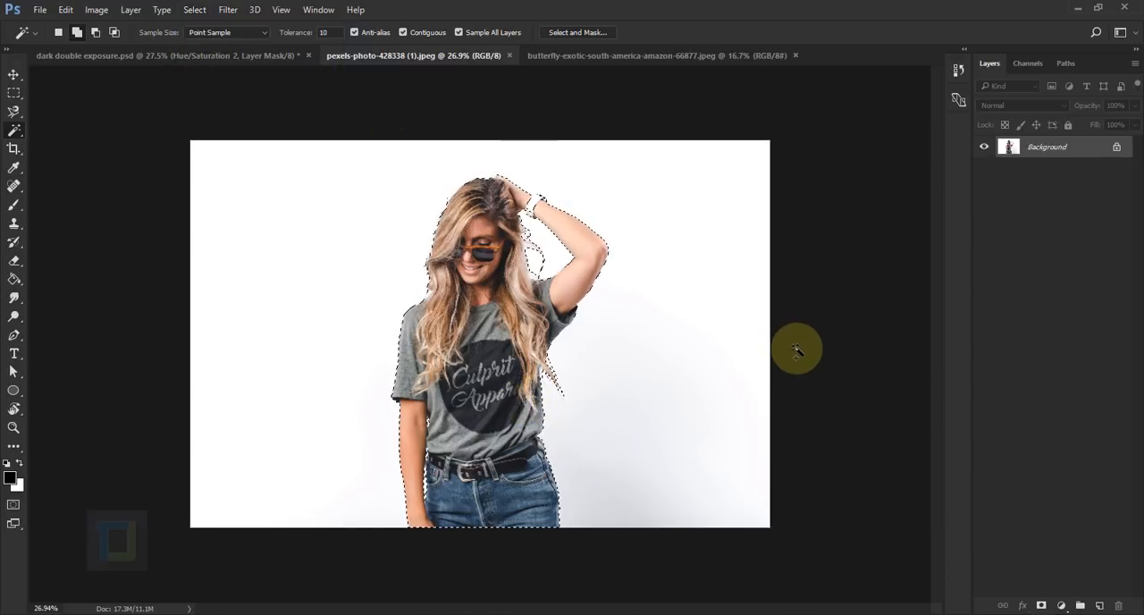
Add a layer mask hiding the white background and create a new blank layer
left_click(1042, 605)
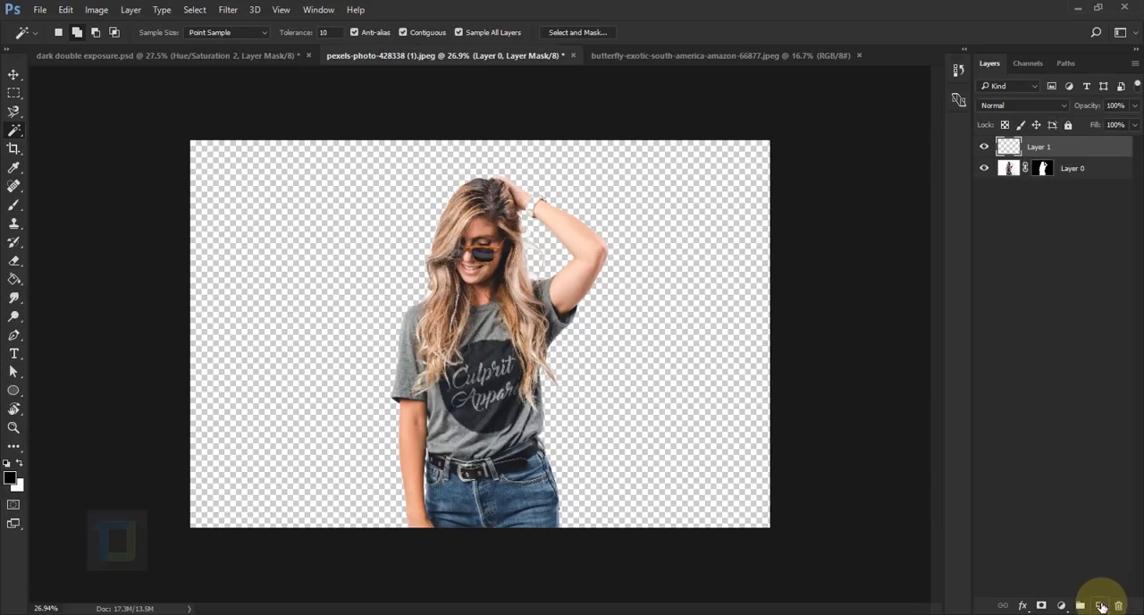
left_click(1039, 147)
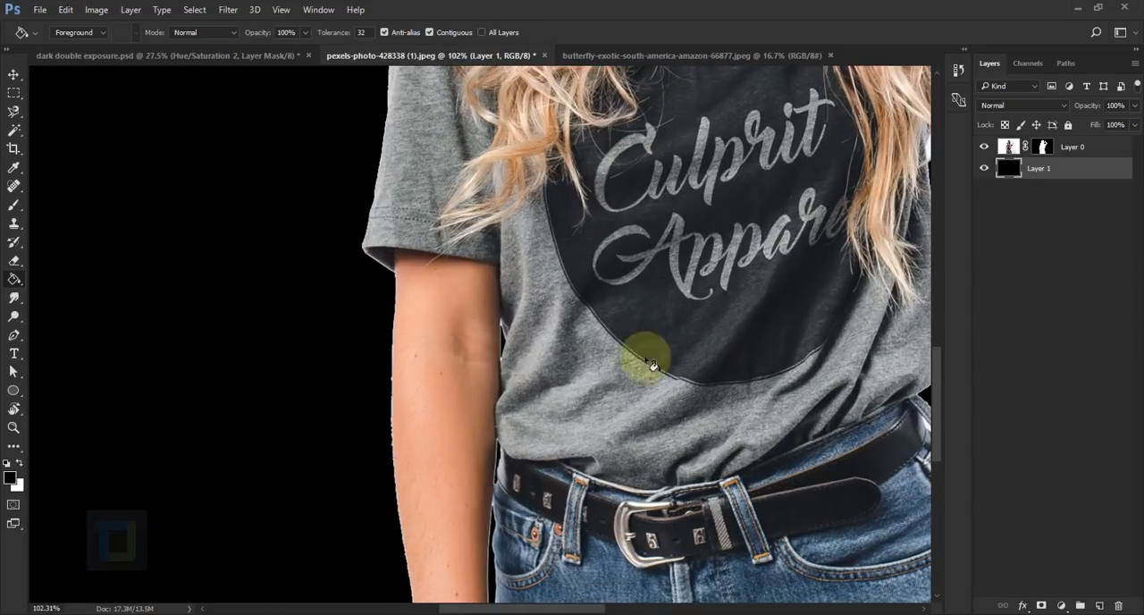
Target Layer 0's mask and open its context menu for edge refinement
left_click(1044, 147)
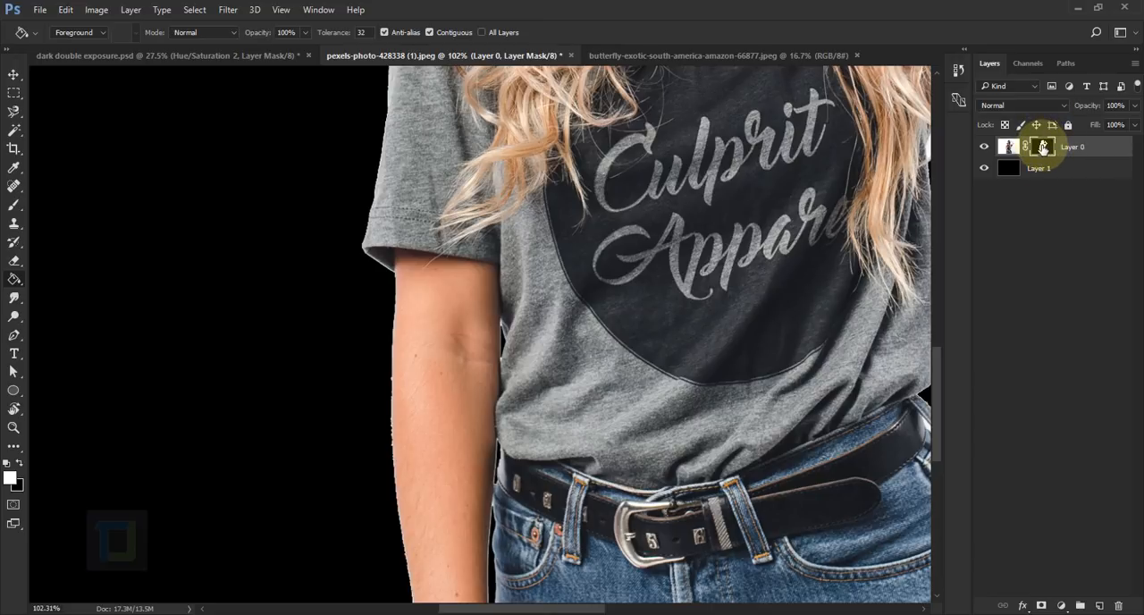
right_click(1029, 147)
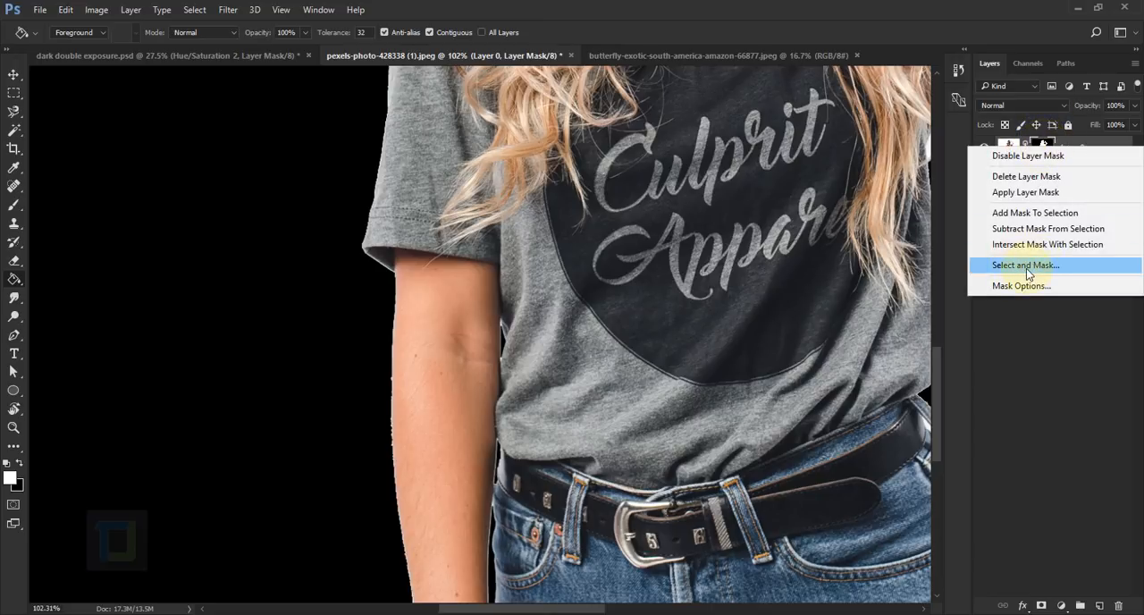
left_click(1023, 265)
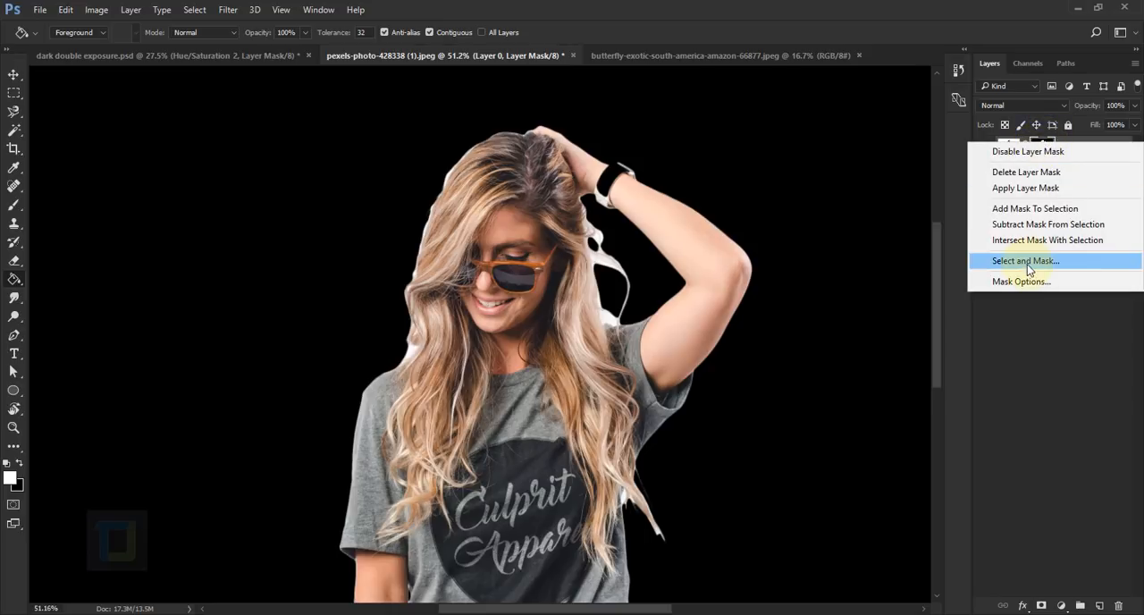
In Select and Mask, brush the hair edges with the Refine Edge Brush and apply
left_click(1023, 260)
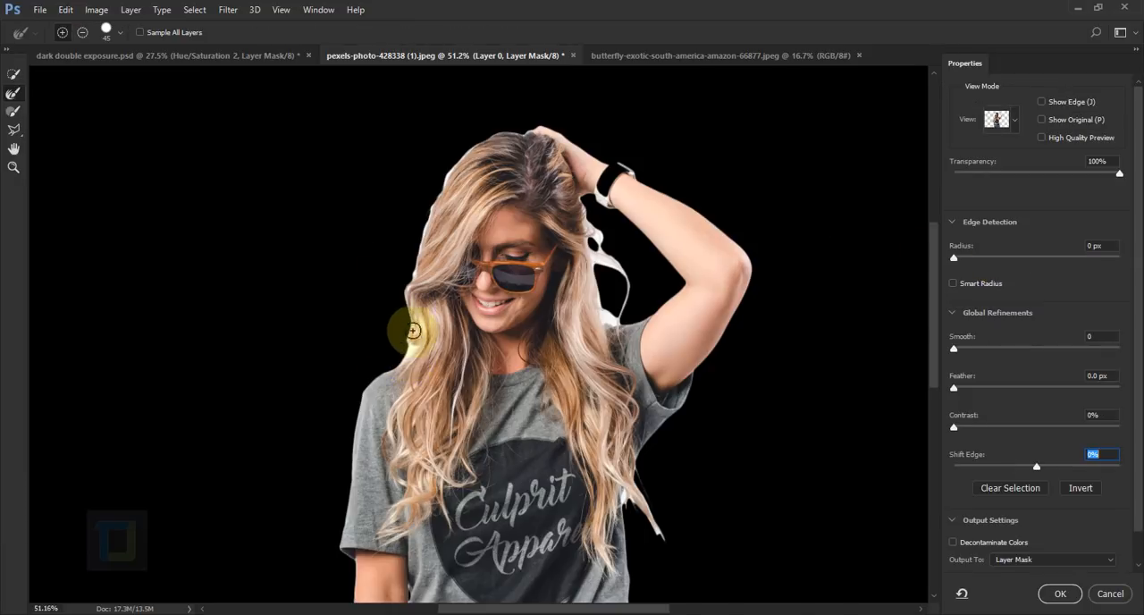
left_click_drag(412, 331, 407, 347)
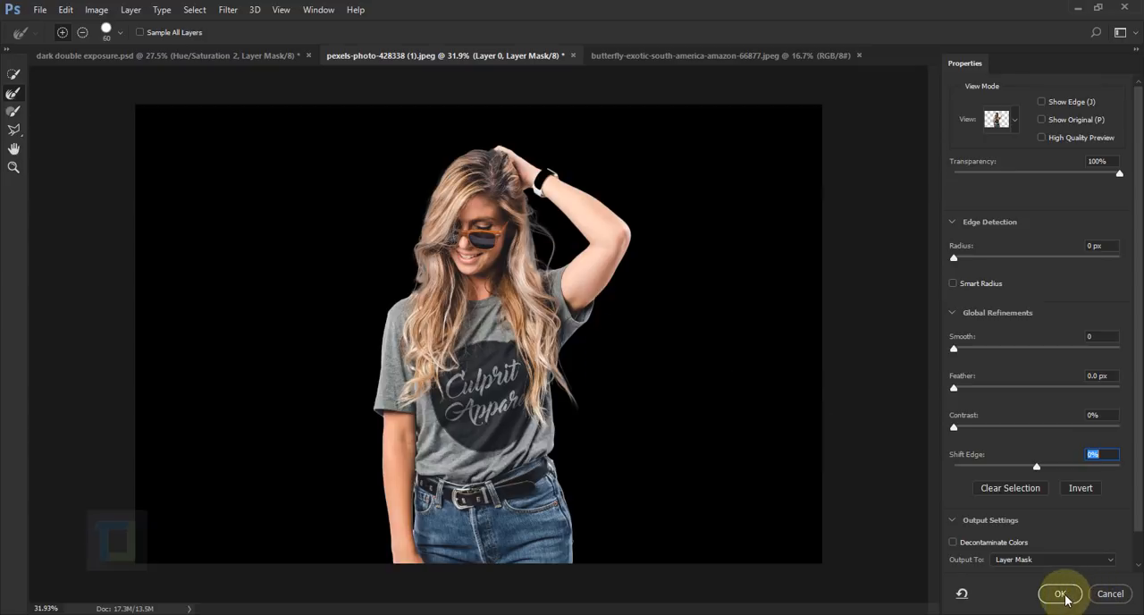
left_click(1053, 594)
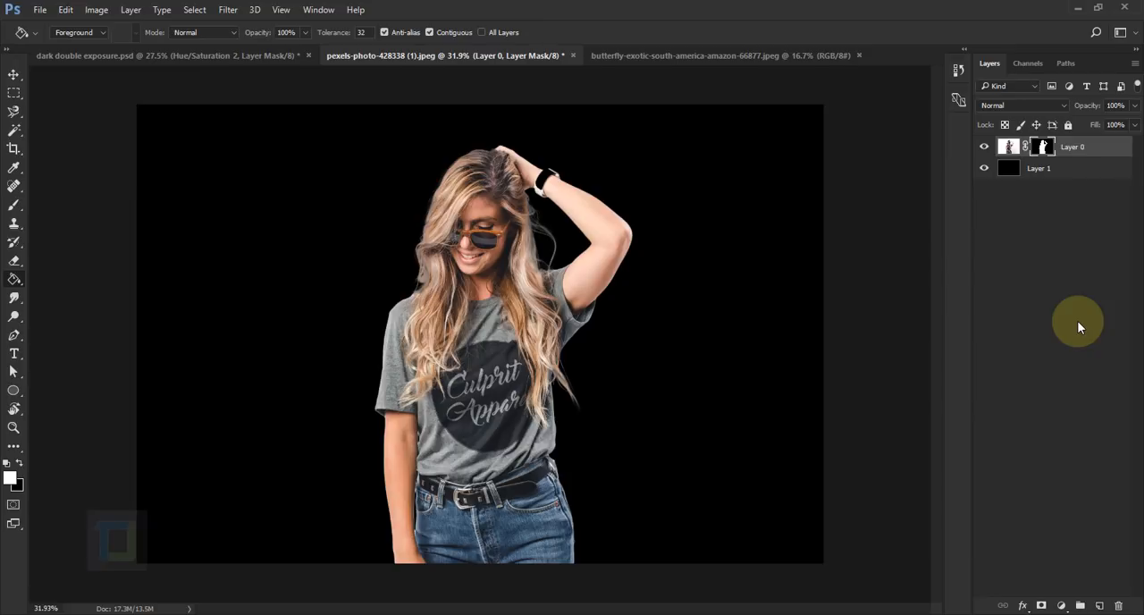
mouse_move(961, 534)
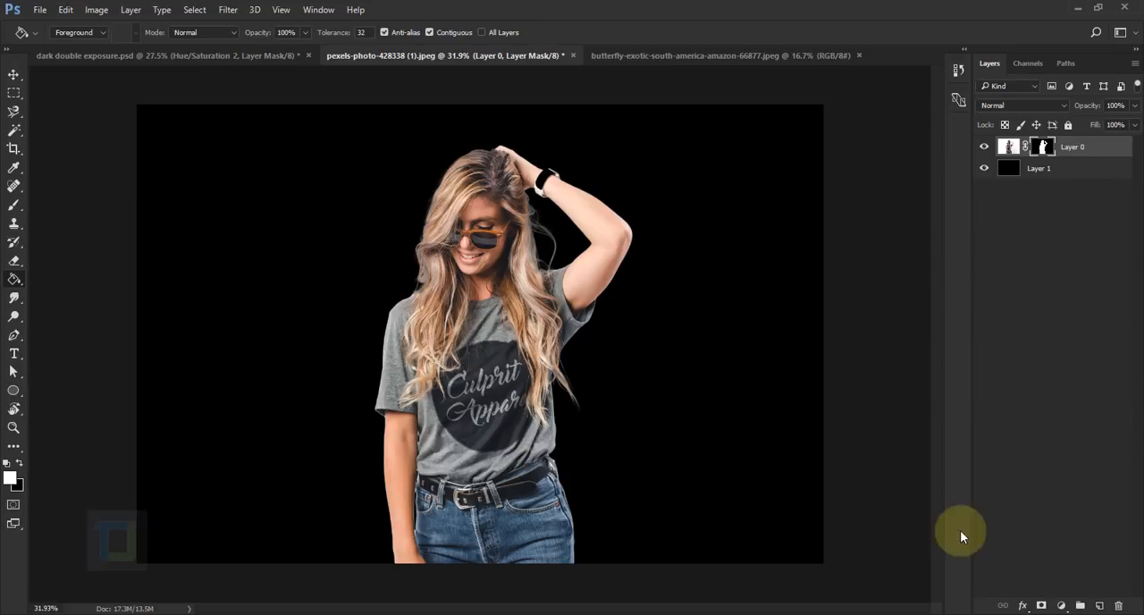
mouse_move(1080, 595)
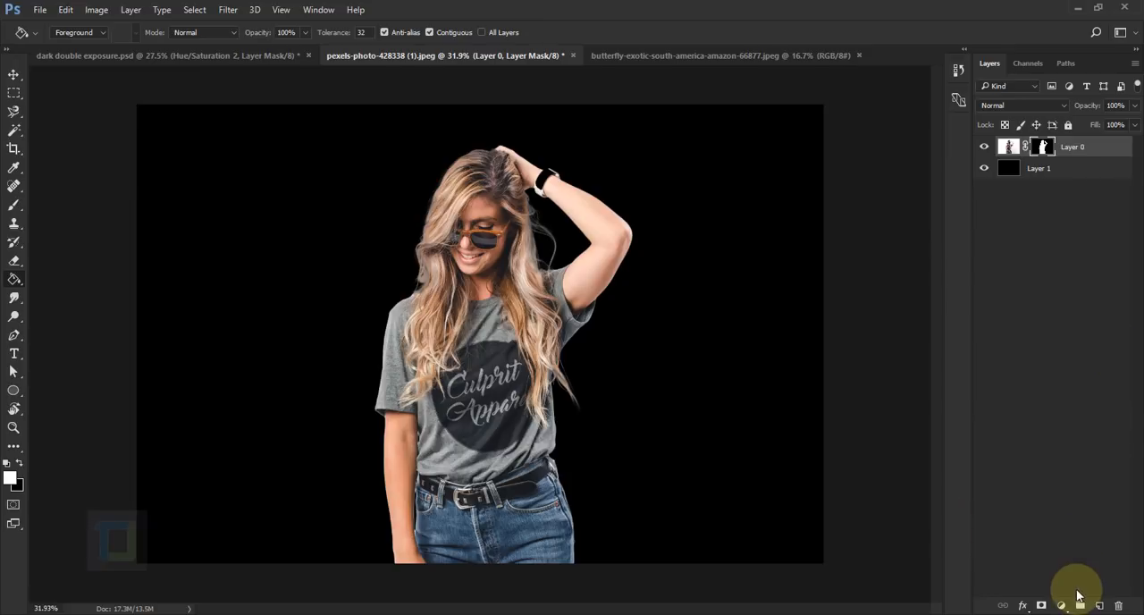
Add a Hue/Saturation layer at Saturation -100, then a Brightness/Contrast adjustment layer
left_click(1062, 605)
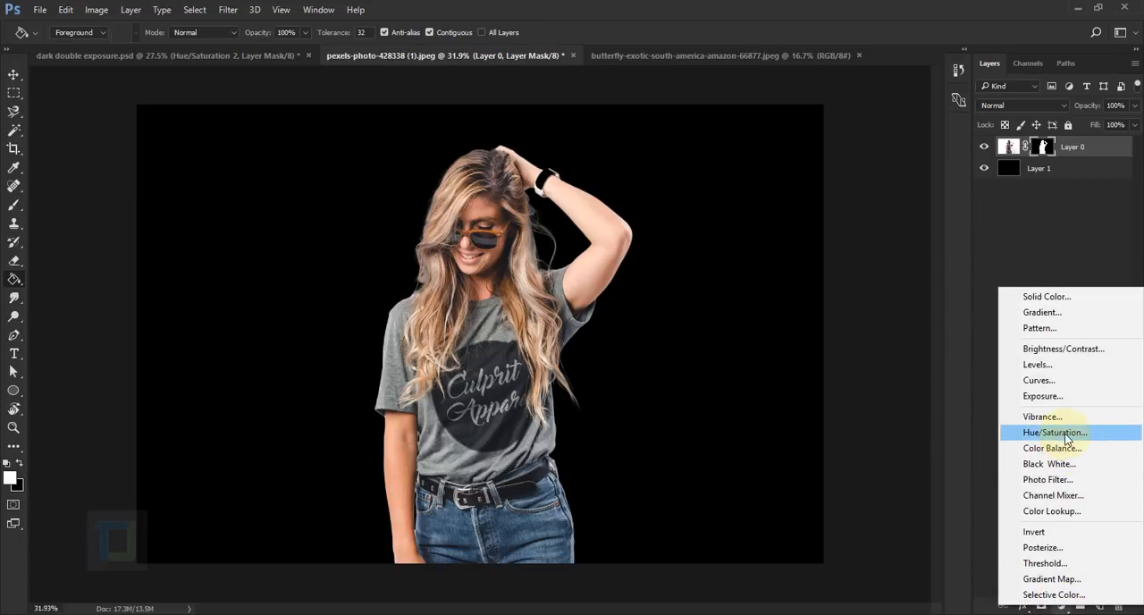
left_click(1053, 432)
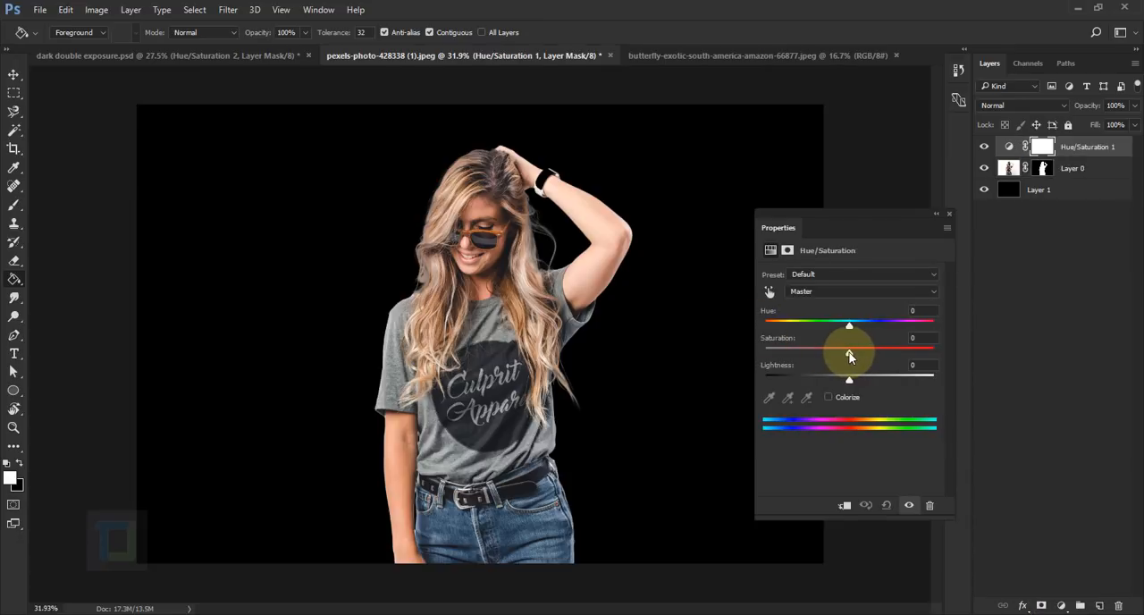
left_click_drag(849, 350, 764, 350)
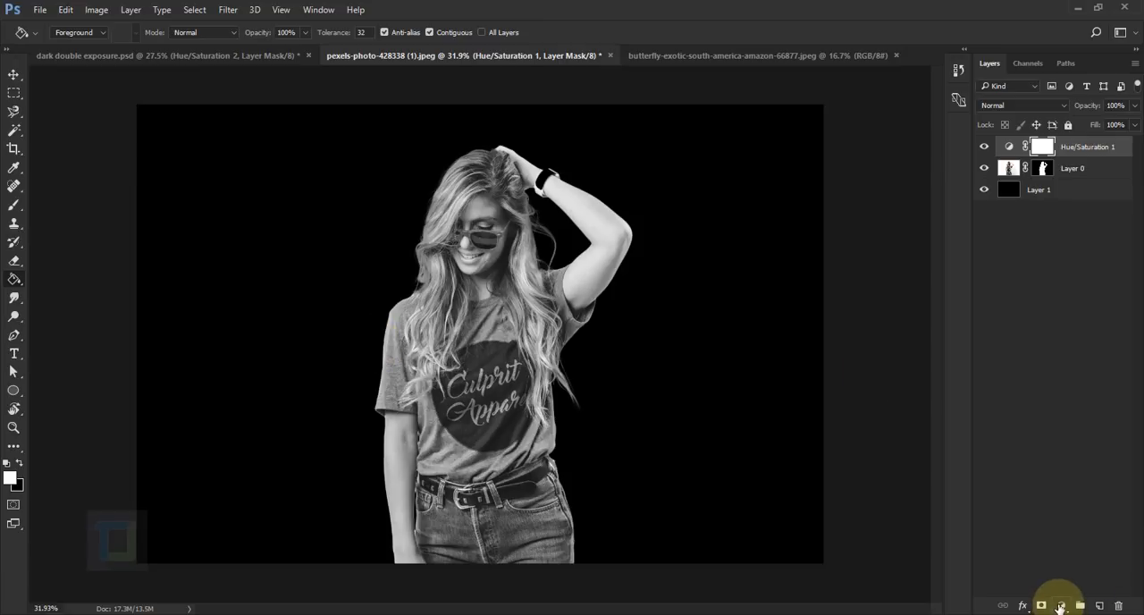
left_click(1062, 605)
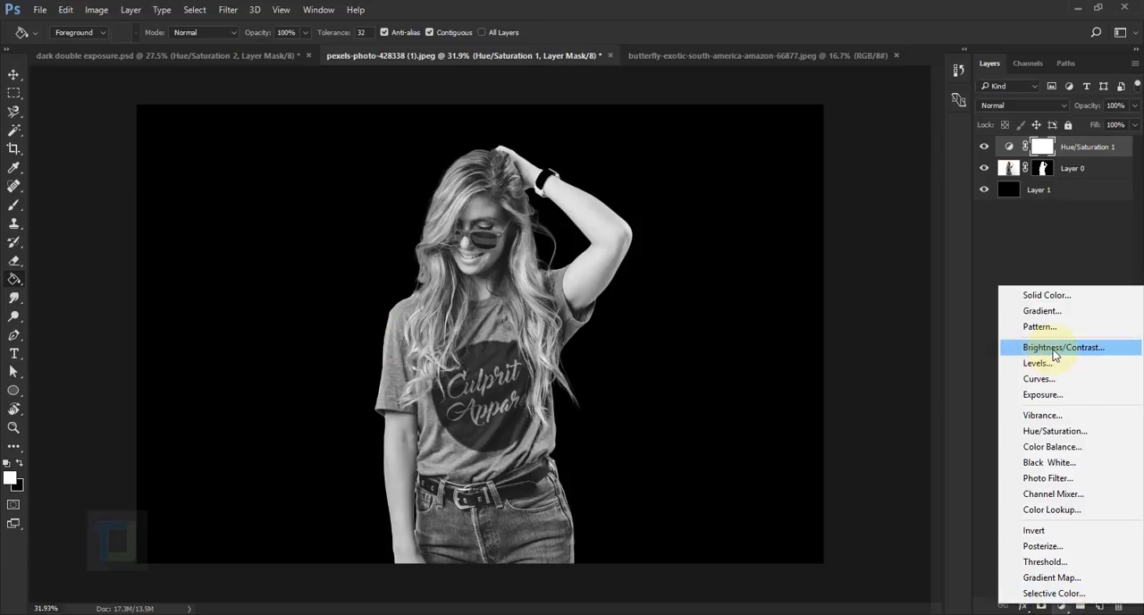
left_click(1065, 347)
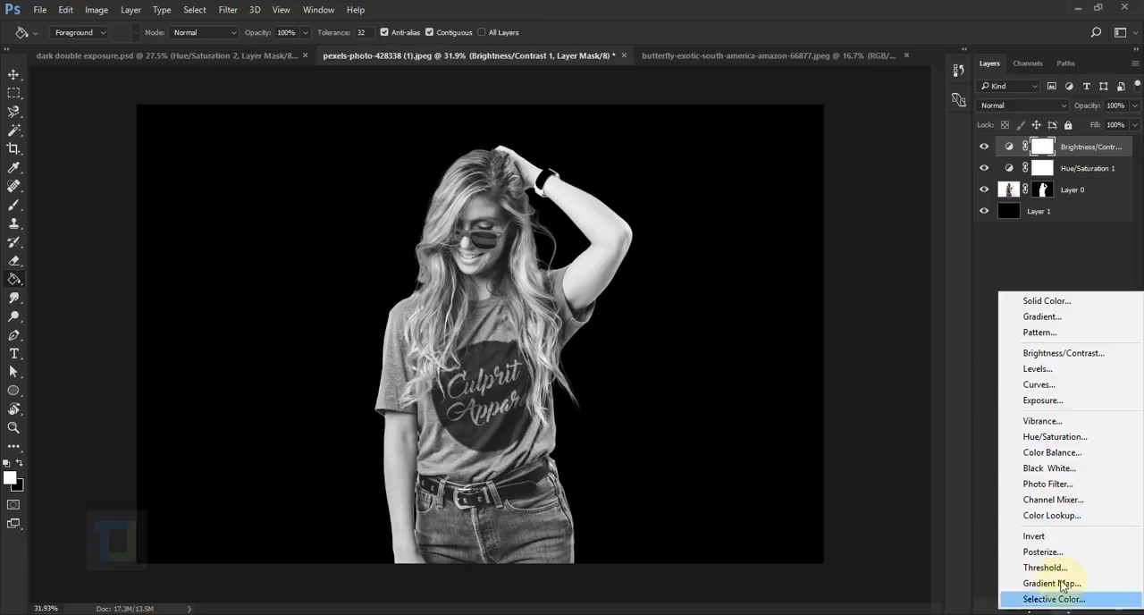
Fill with blue hex 02b4f6 and set the Color Fill 1 layer to Multiply
left_click(1045, 299)
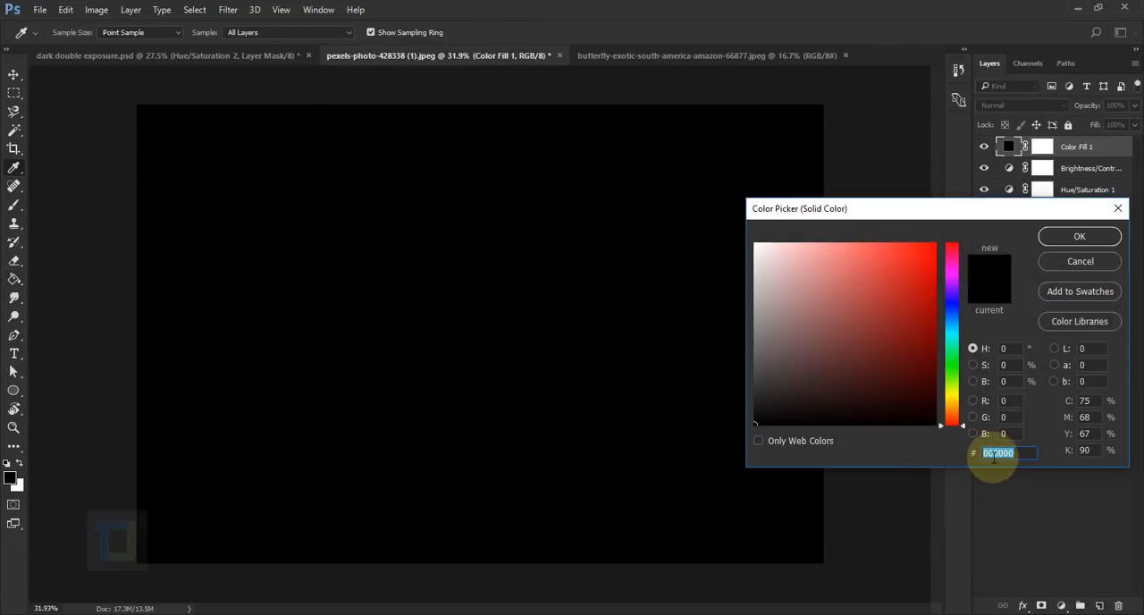
type("02b4f6")
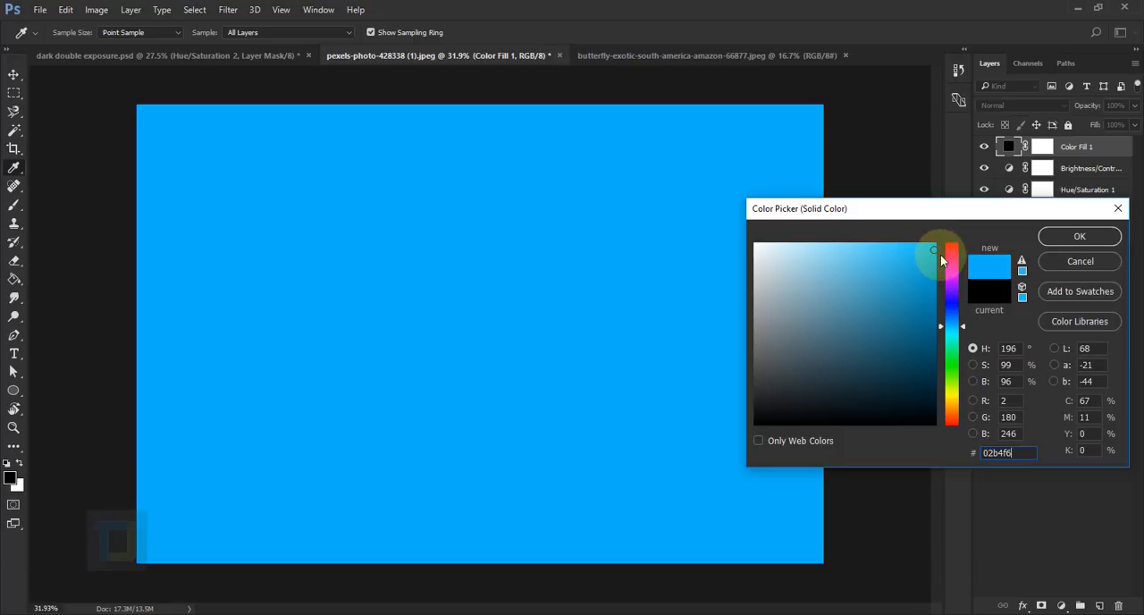
left_click(1079, 236)
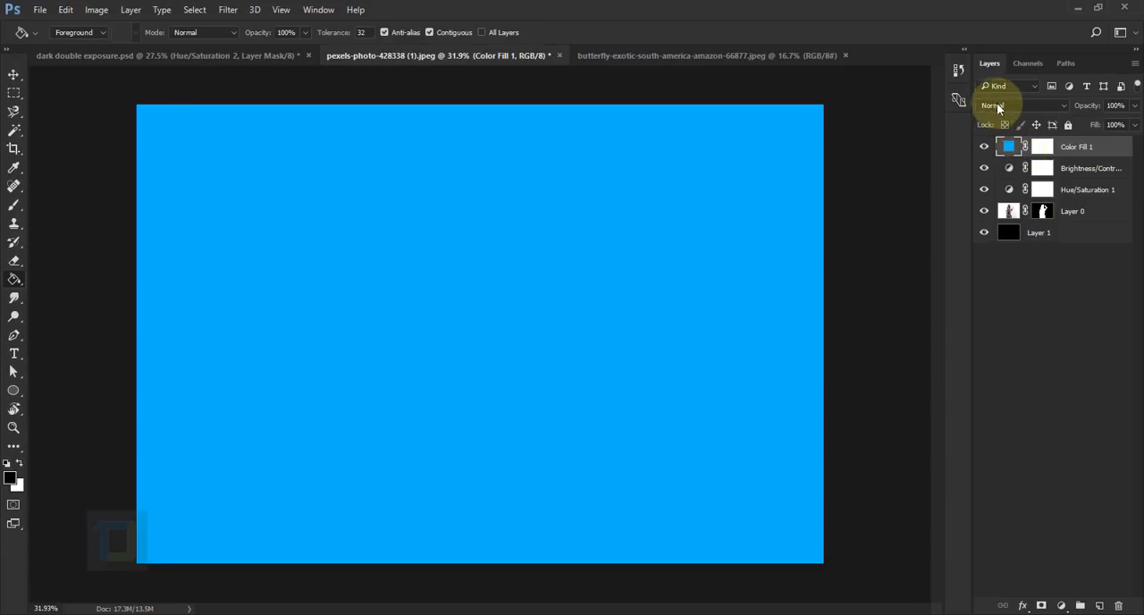
left_click(1022, 106)
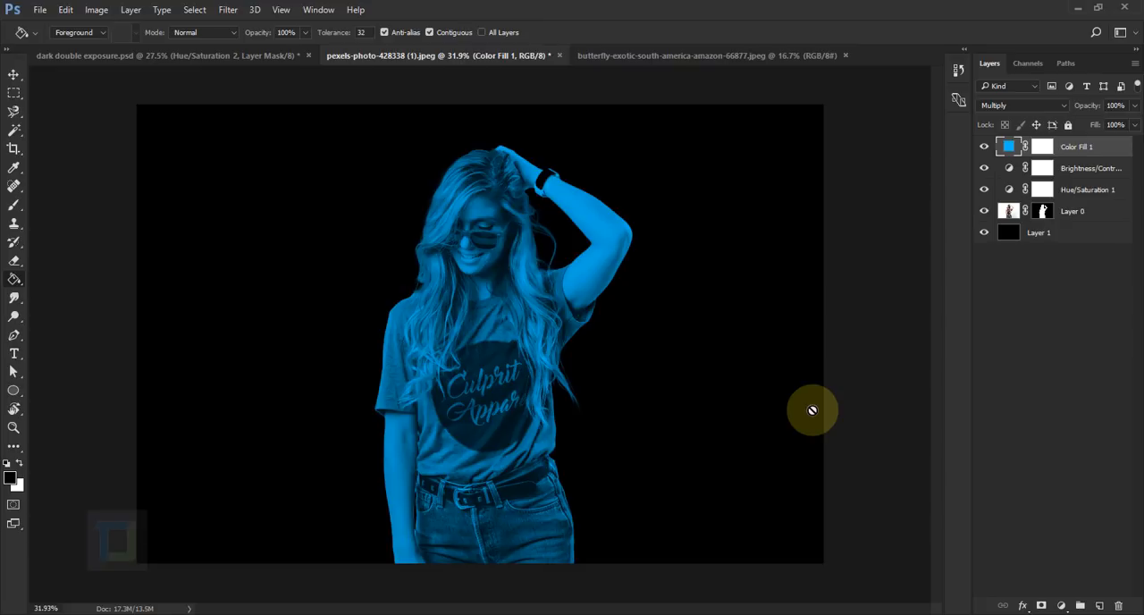
mouse_move(712, 175)
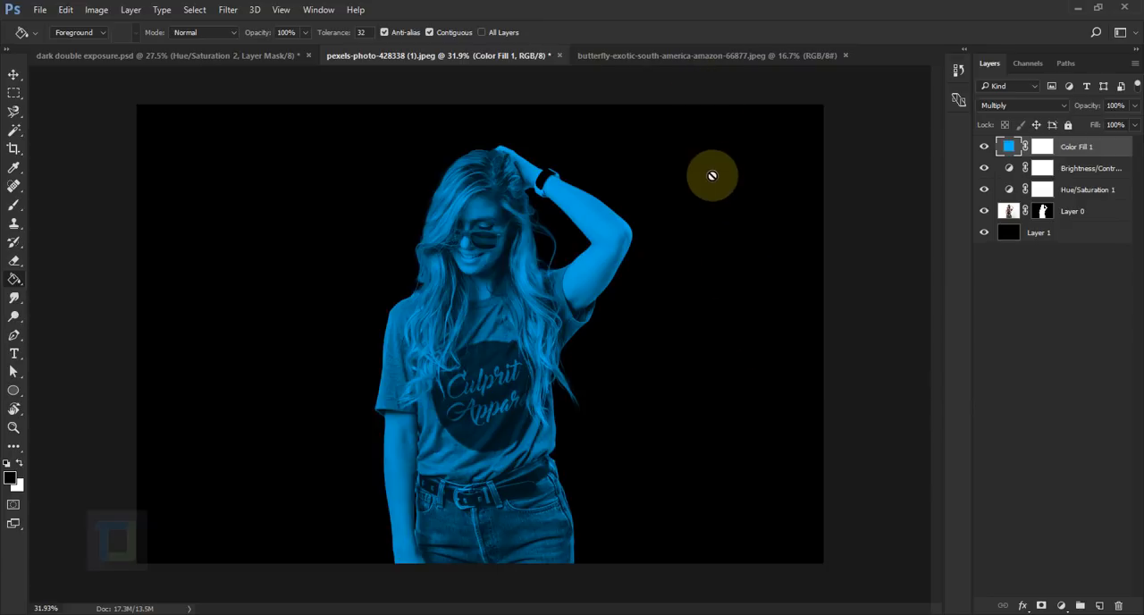
Select the butterfly by inverting a Magic Wand background pick, brushing in the lower wing edge
left_click(710, 54)
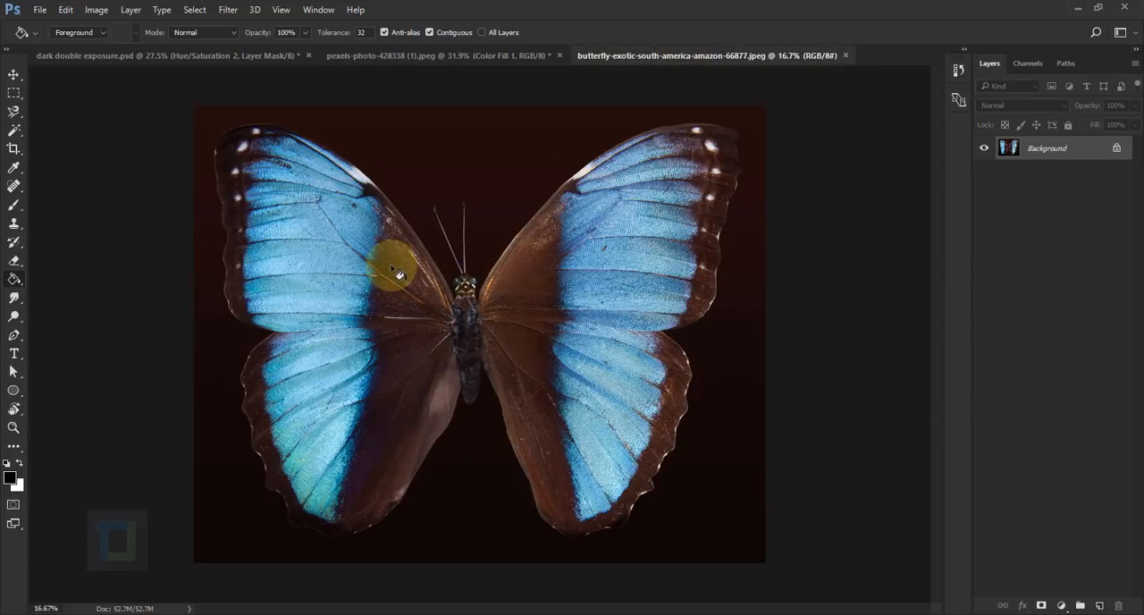
mouse_move(398, 484)
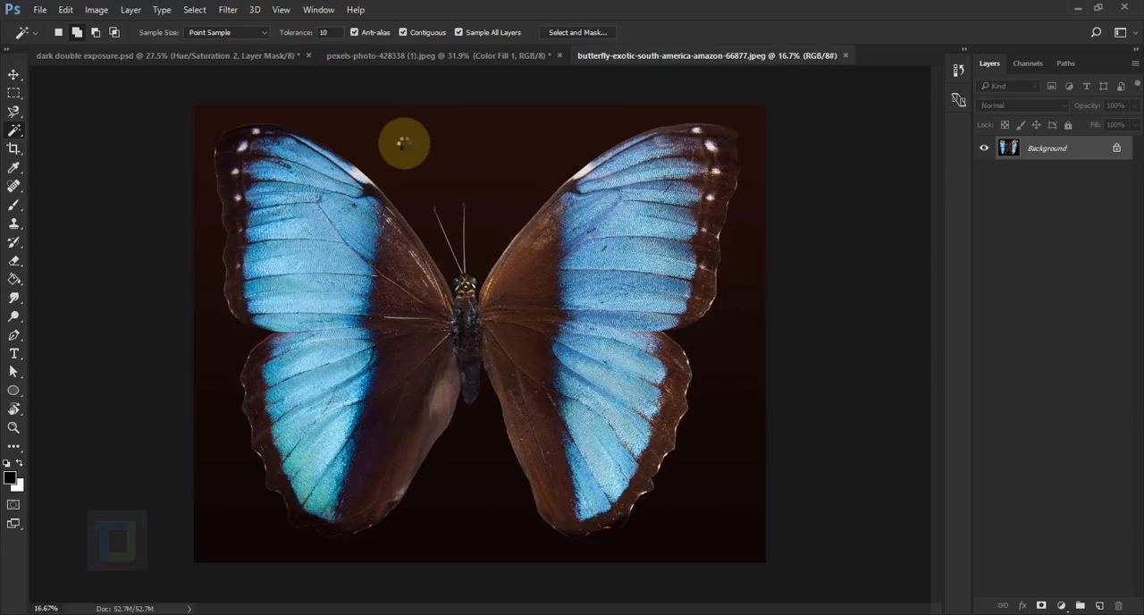
left_click(406, 143)
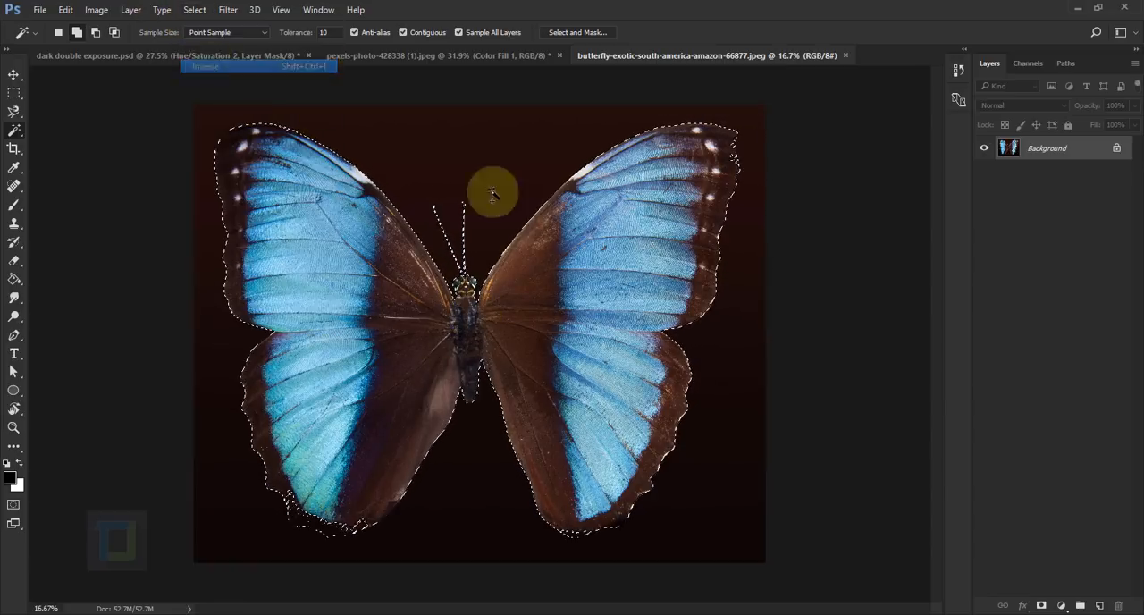
mouse_move(312, 489)
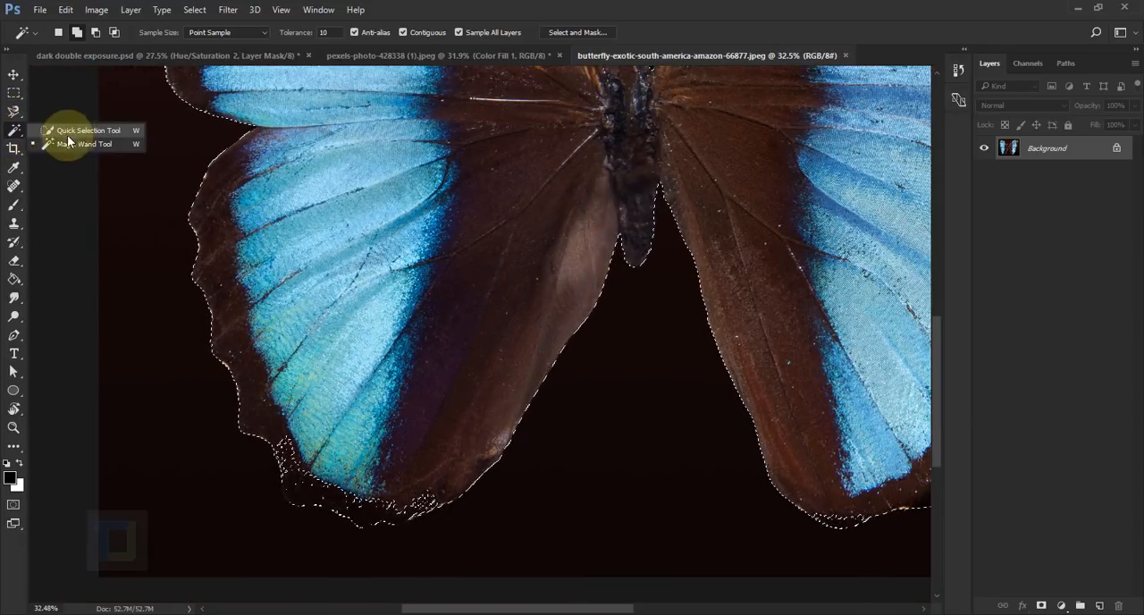
left_click(63, 129)
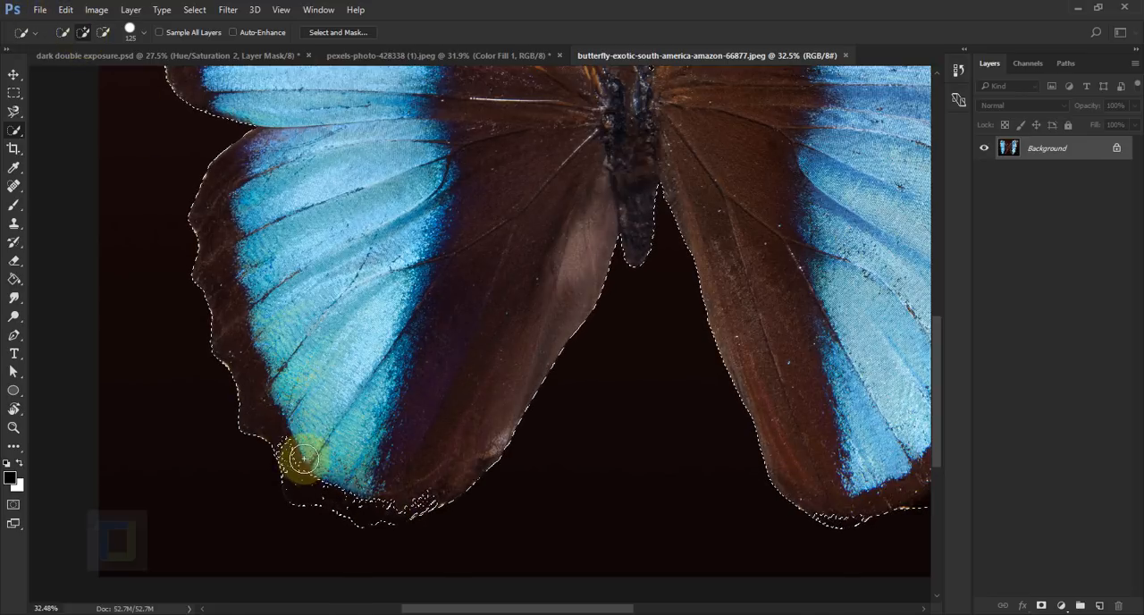
left_click_drag(304, 460, 369, 501)
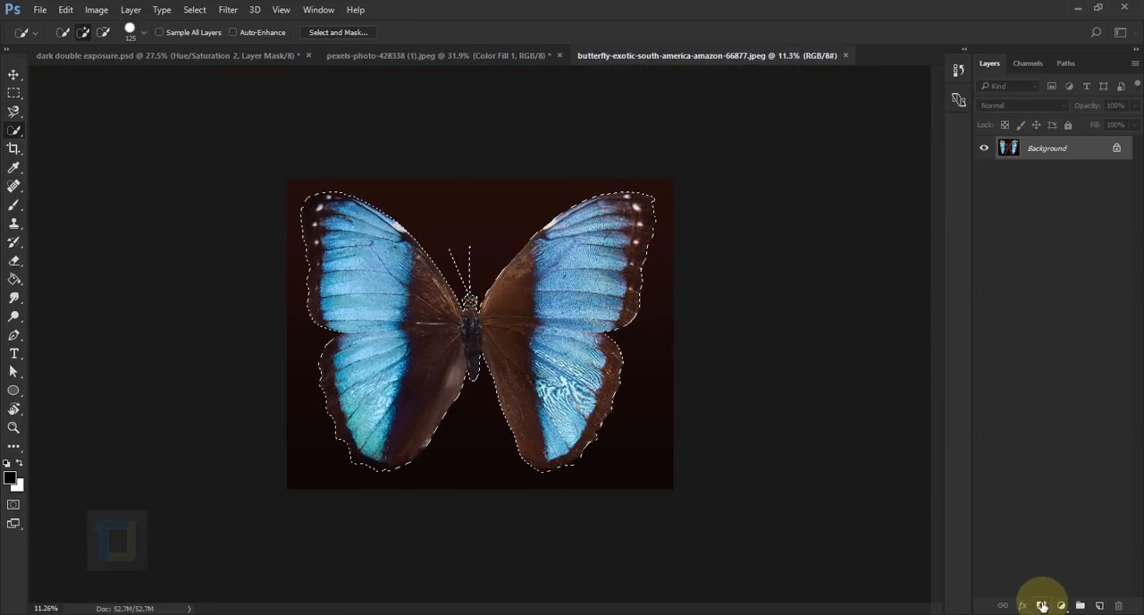
Mask the butterfly off its background and scale it to about half size over the model
left_click(1041, 603)
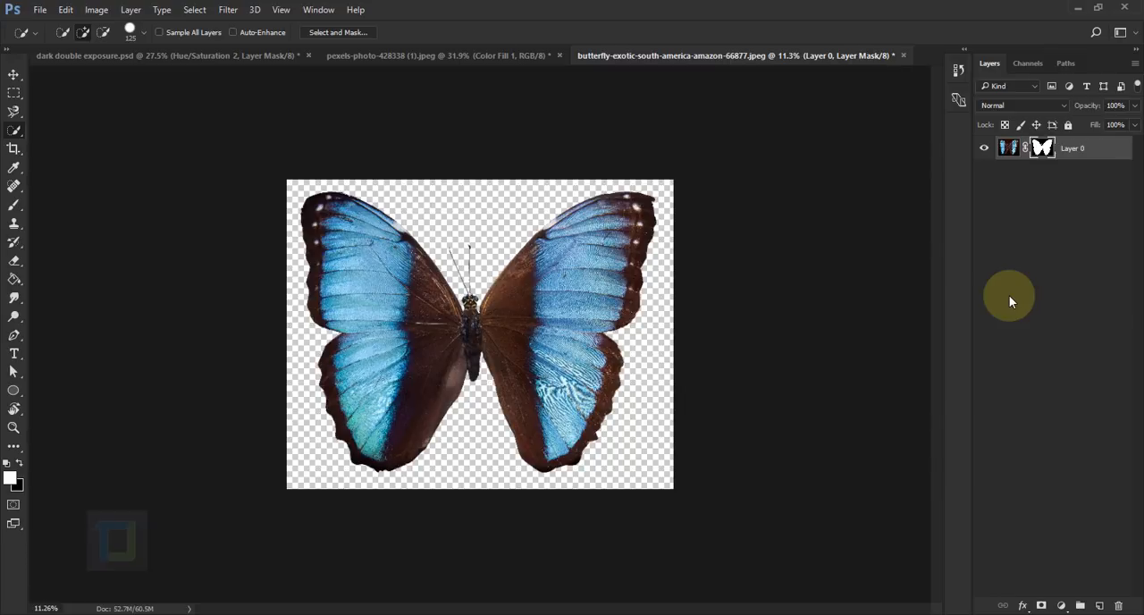
mouse_move(694, 61)
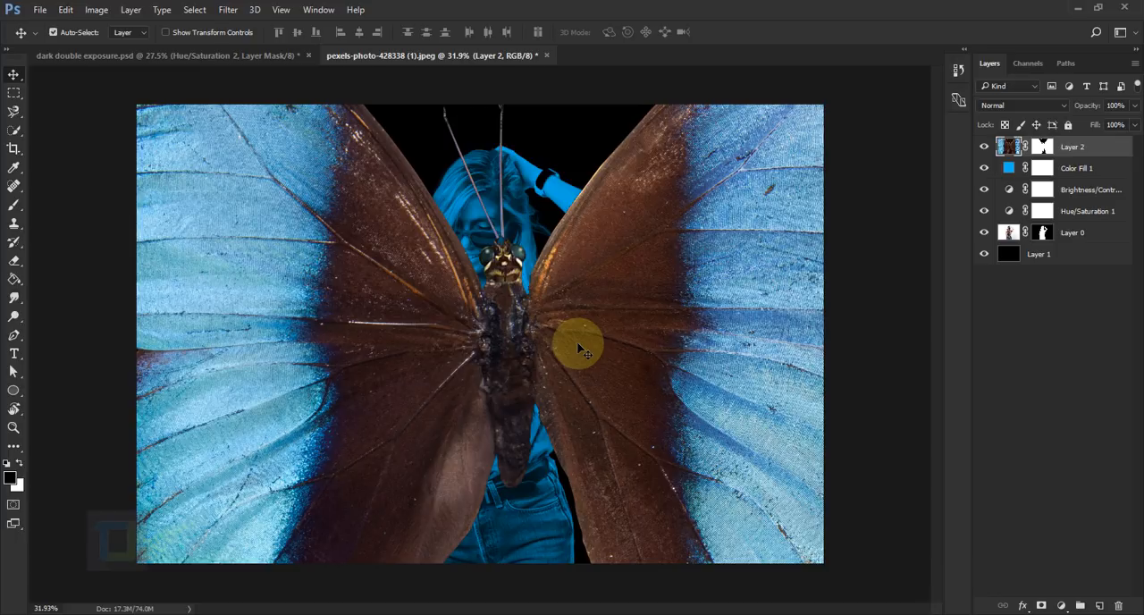
key("Ctrl+t")
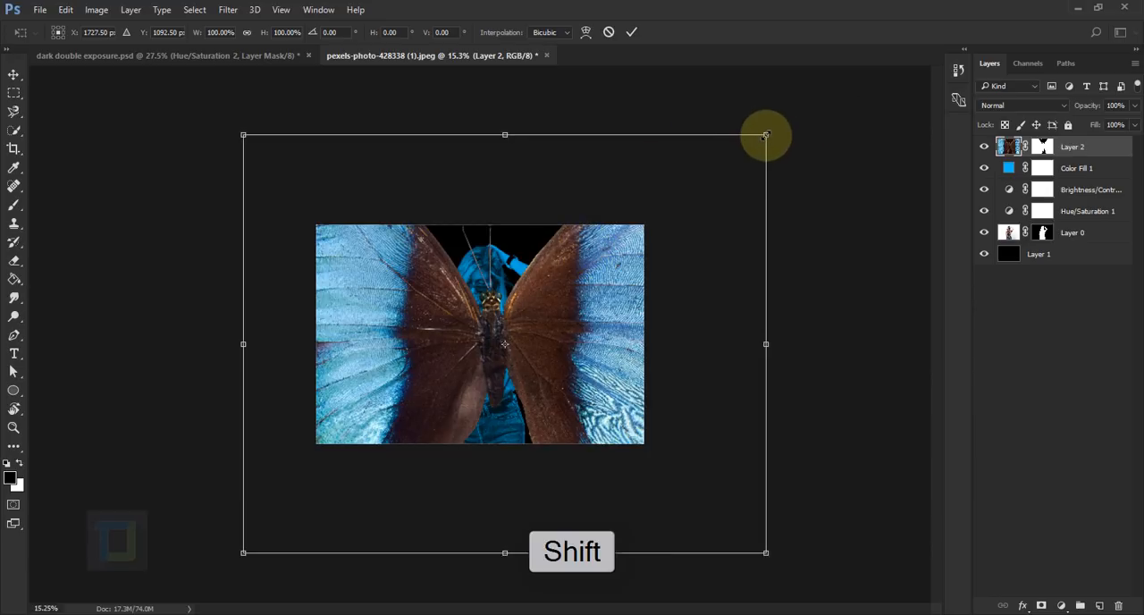
left_click_drag(765, 135, 556, 302)
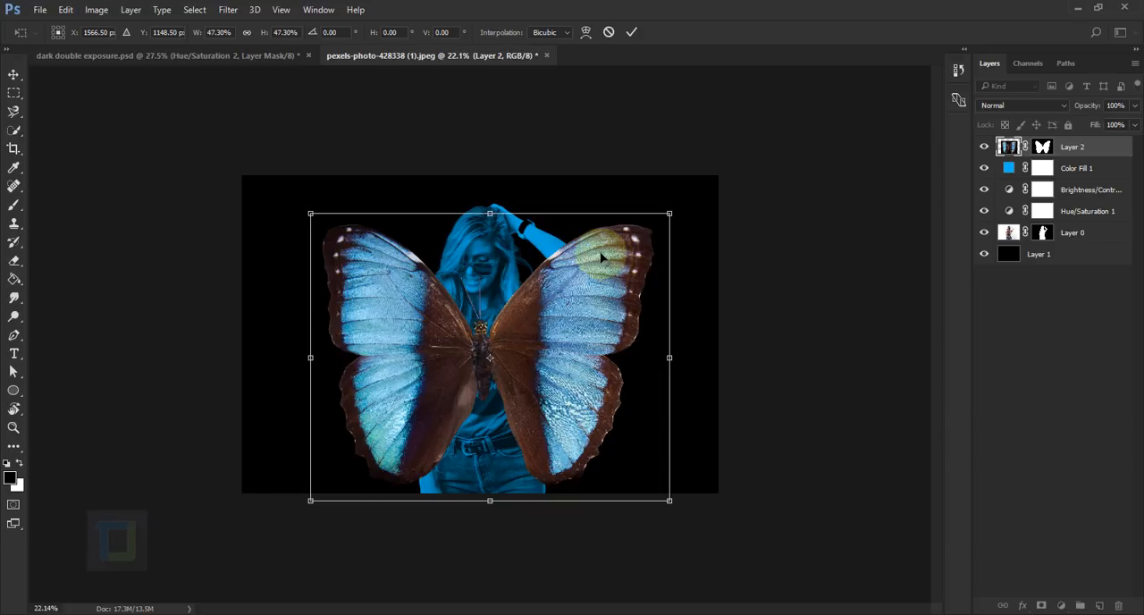
Widen the butterfly's upper wings with a perspective corner drag
key("alt+ctrl+shift")
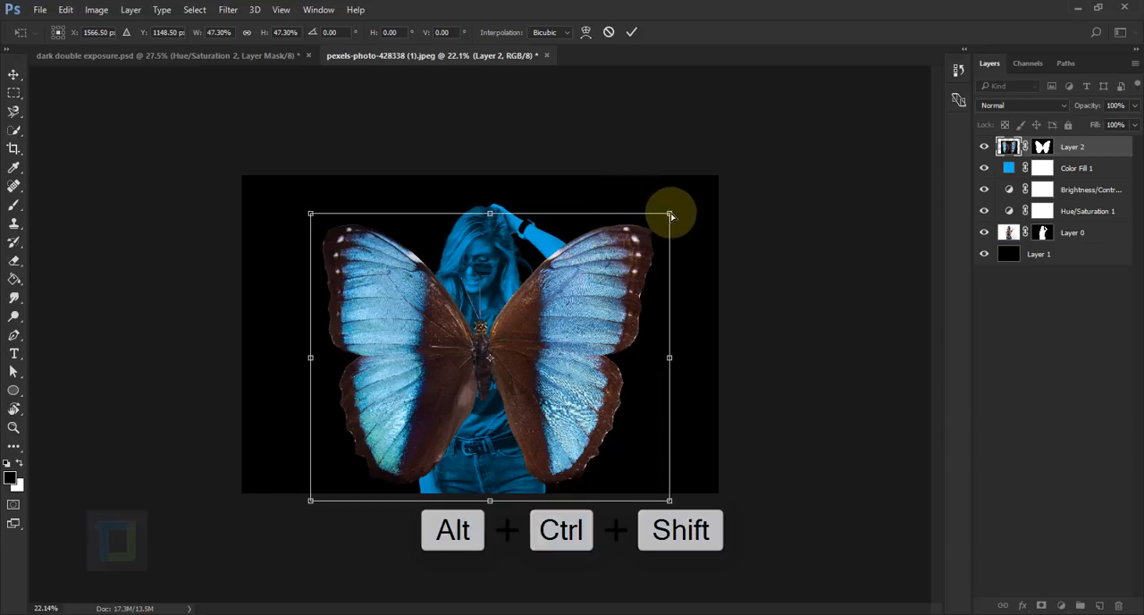
left_click_drag(670, 214, 684, 215)
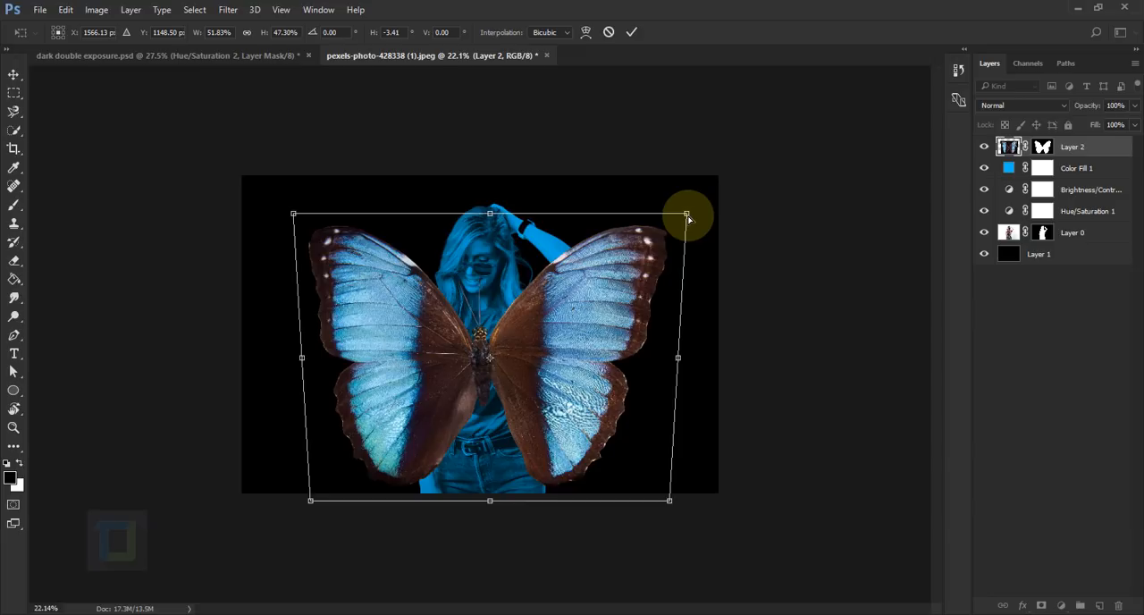
left_click_drag(688, 217, 686, 219)
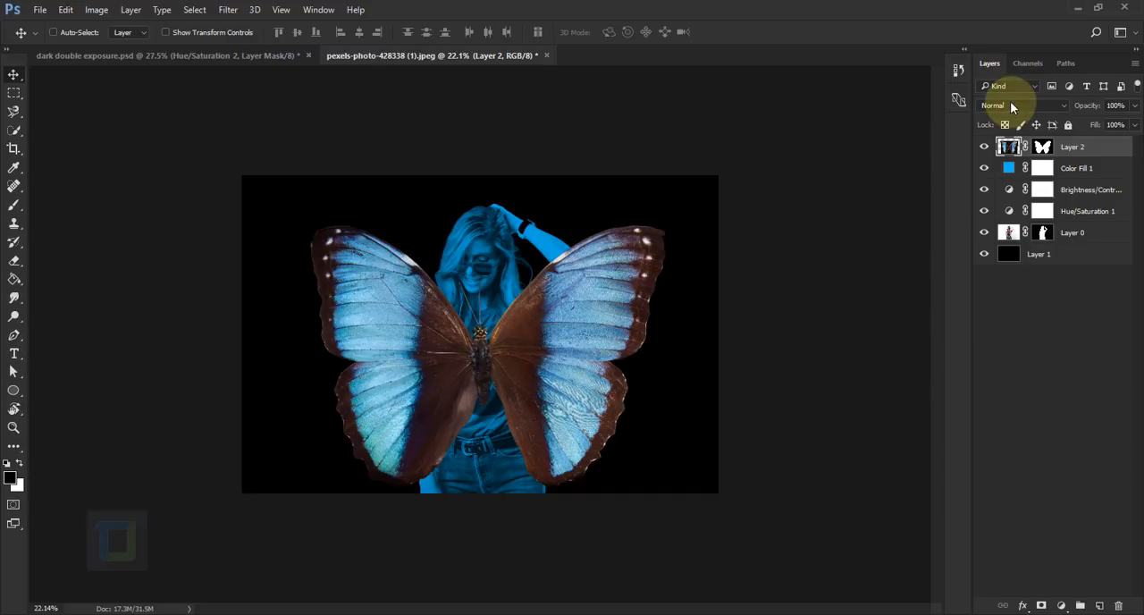
Switch the butterfly's Layer 2 blend mode to Lighten
left_click(1028, 106)
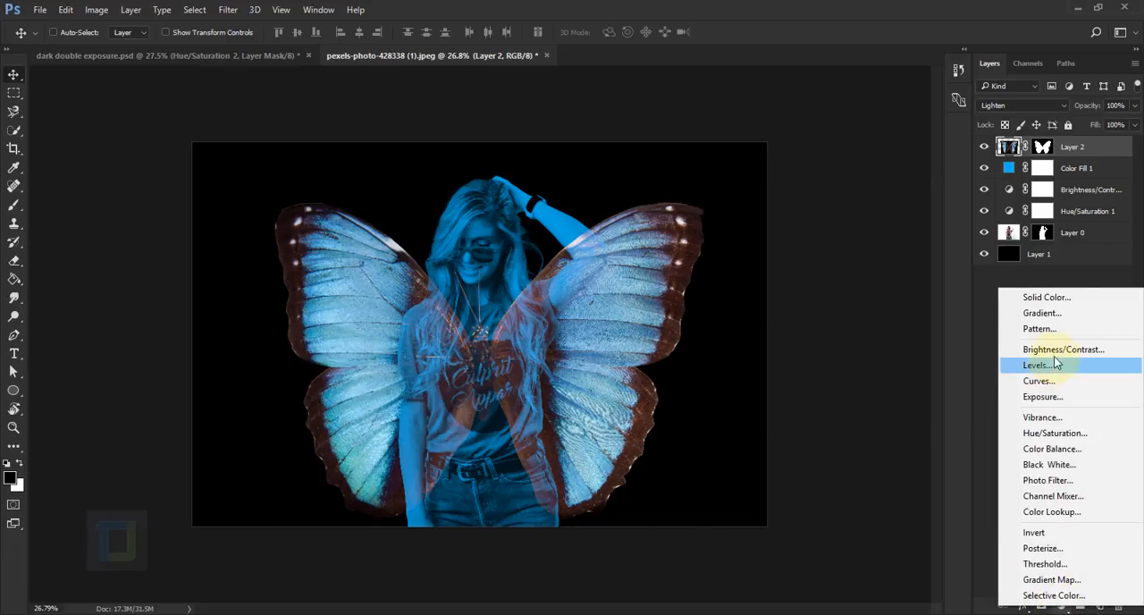
Add a Brightness/Contrast adjustment clipped to Layer 2 with Brightness at about 104
left_click(1050, 349)
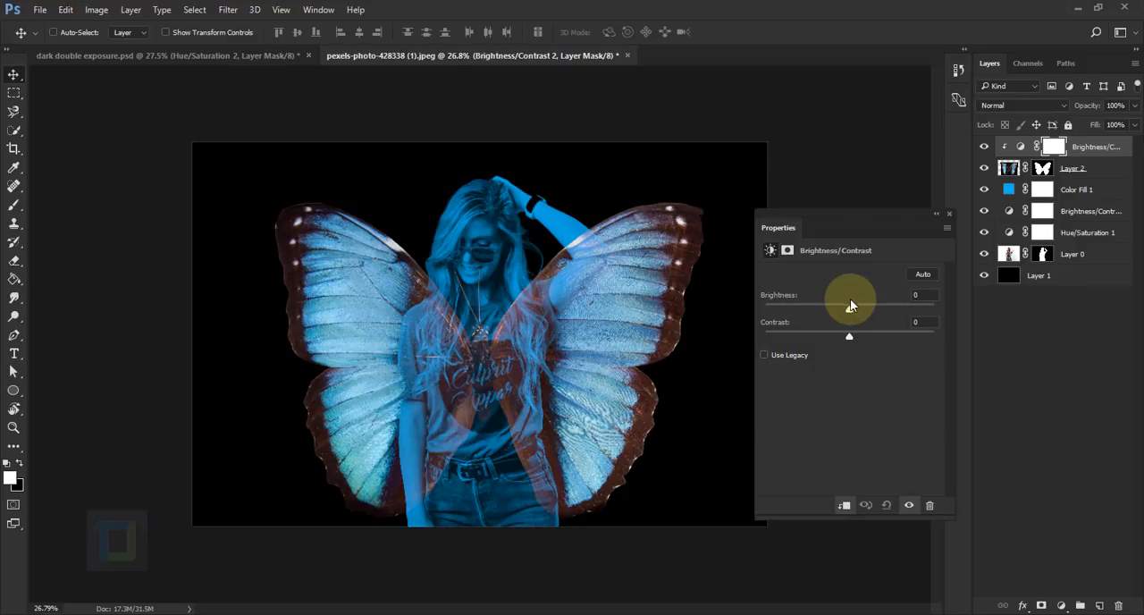
left_click_drag(849, 308, 927, 308)
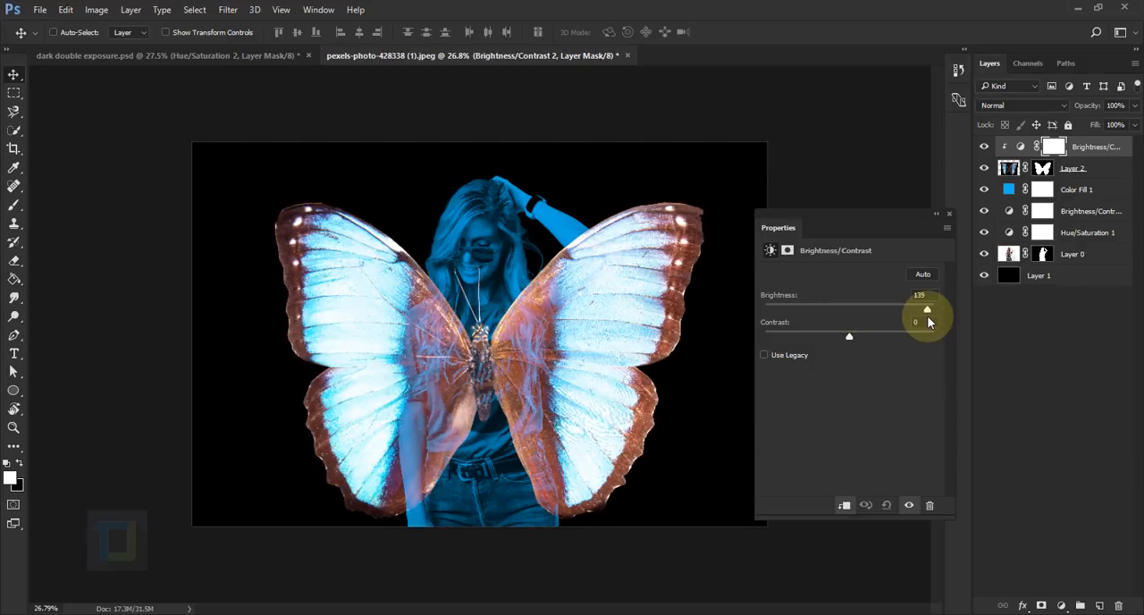
left_click_drag(927, 309, 908, 309)
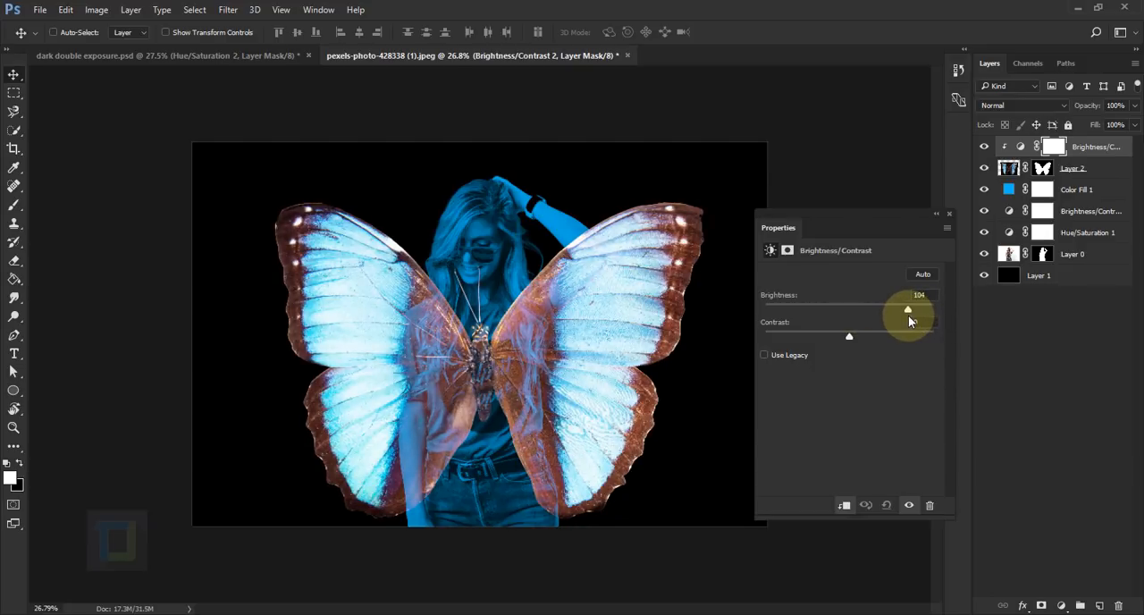
left_click_drag(907, 309, 906, 309)
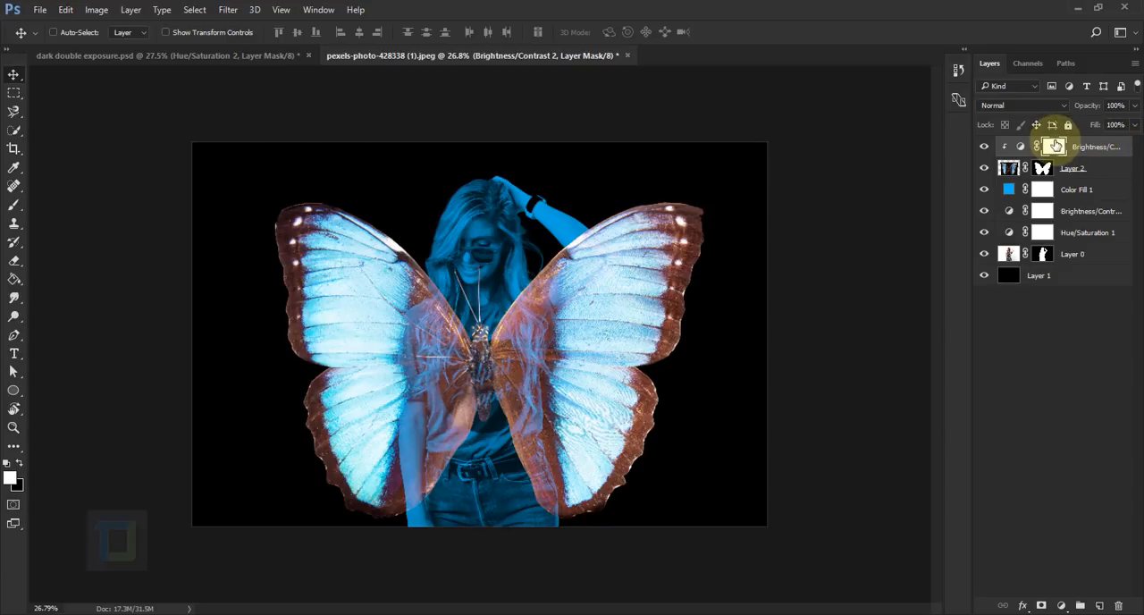
Invert the Brightness/Contrast 2 mask and brush it back over the butterfly's central body
key("Ctrl+I")
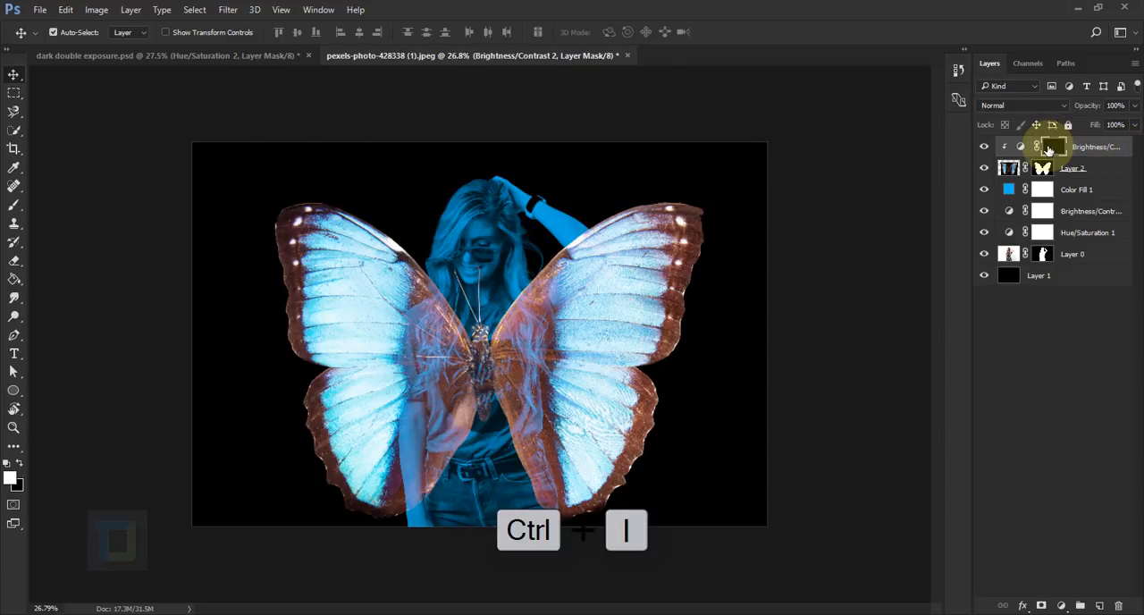
key("Ctrl+I")
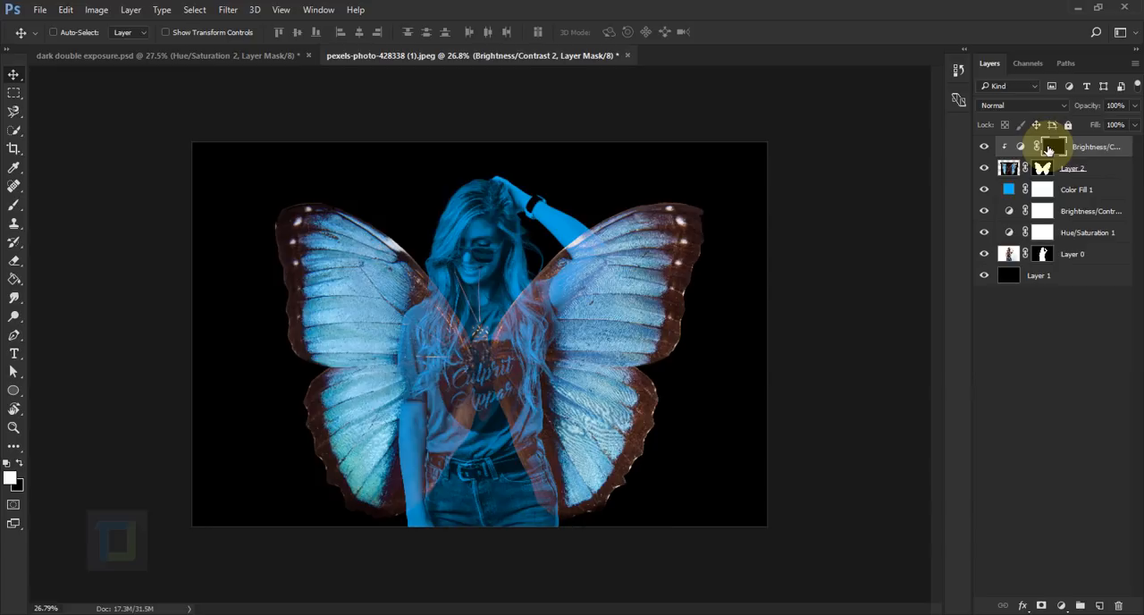
left_click(13, 212)
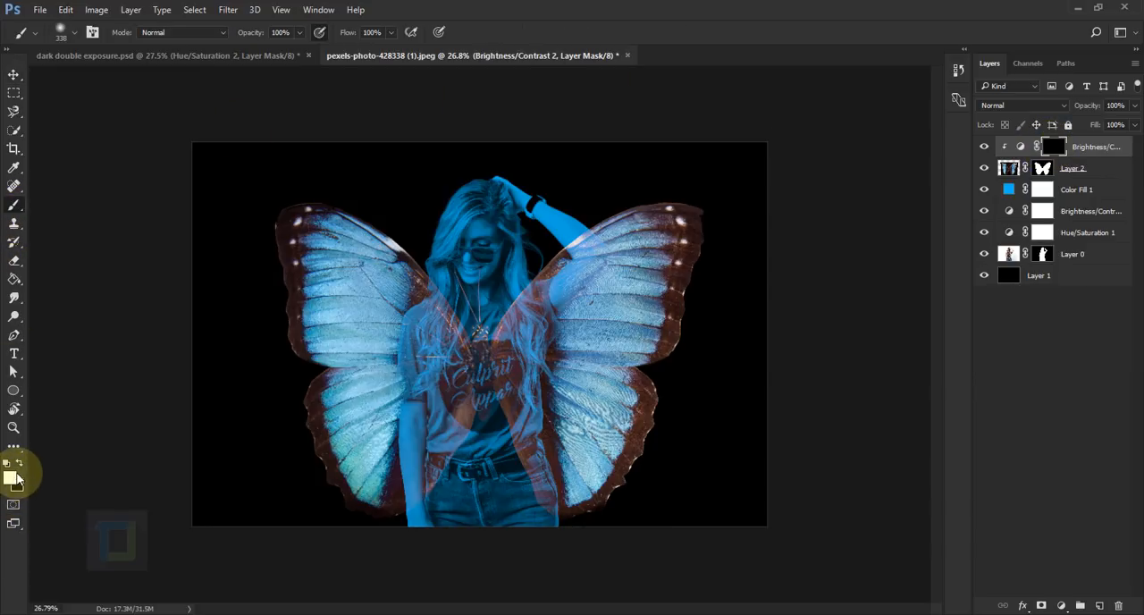
mouse_move(11, 475)
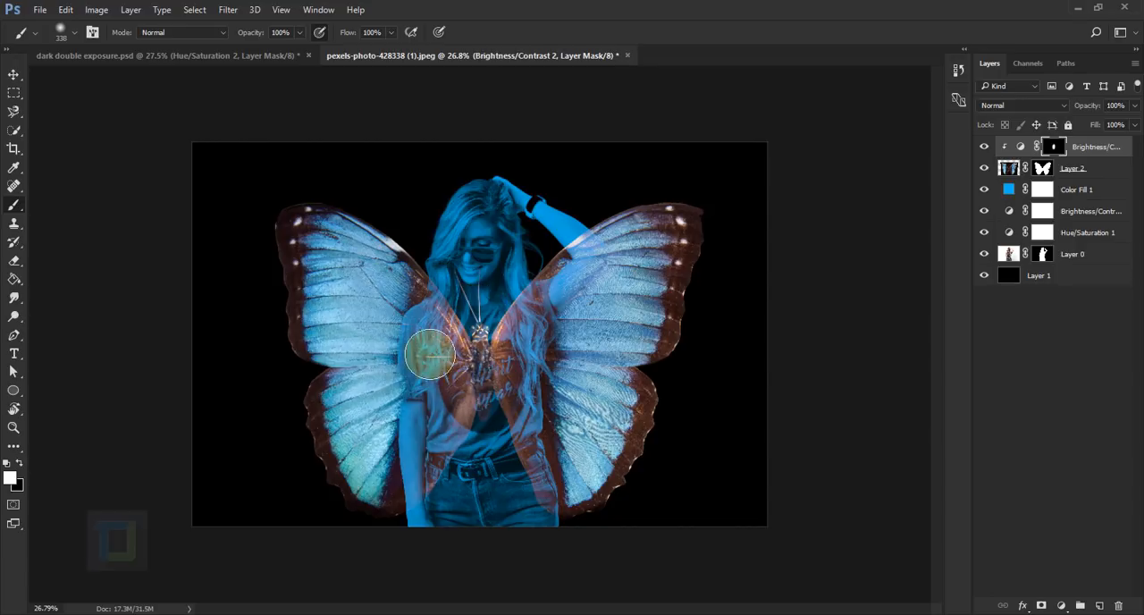
left_click_drag(429, 355, 510, 418)
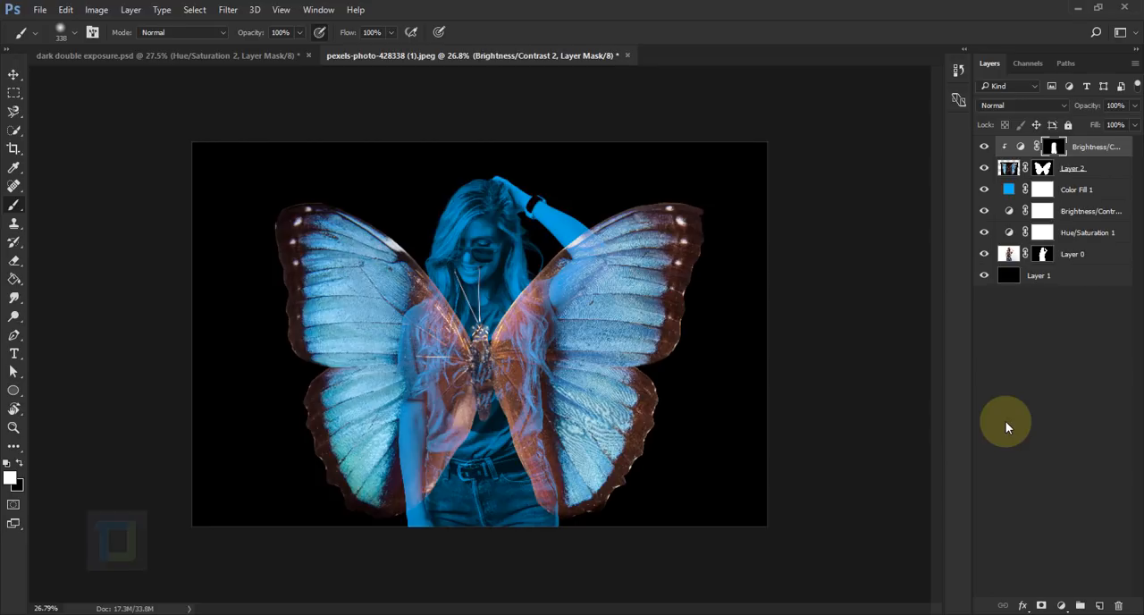
mouse_move(1088, 570)
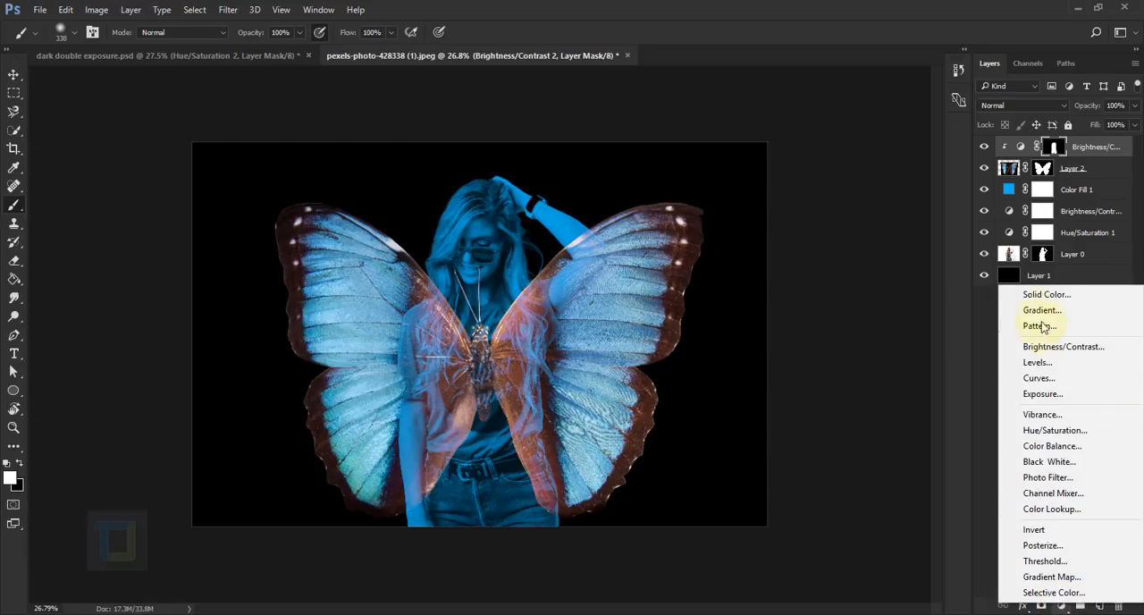
Clip a #ff0000 Solid Color fill layer to Layer 2 and set it to Multiply
left_click(1043, 294)
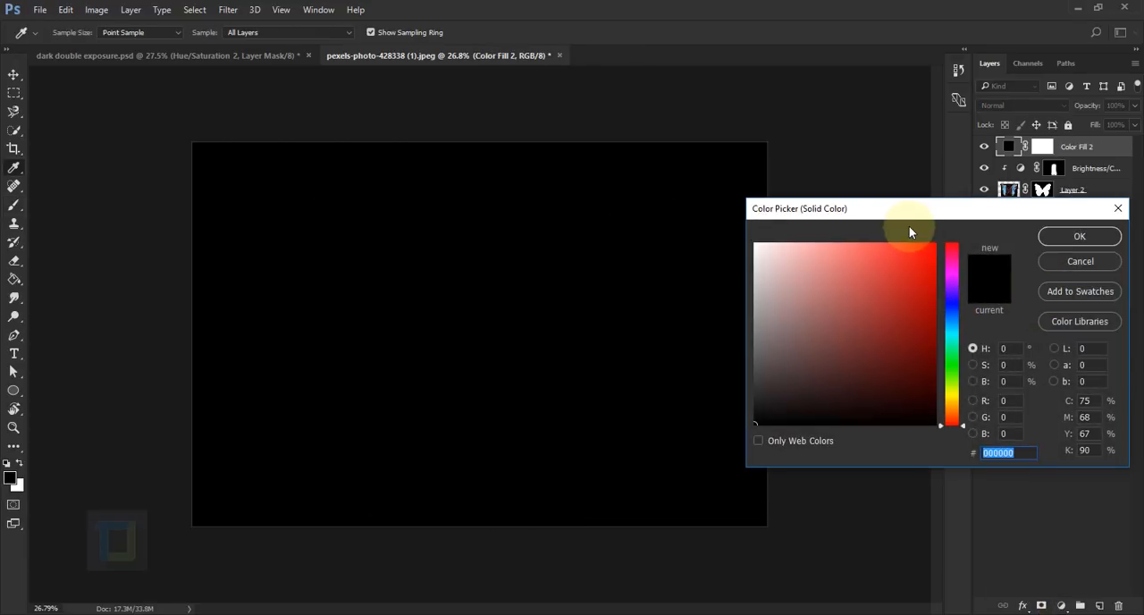
left_click(945, 241)
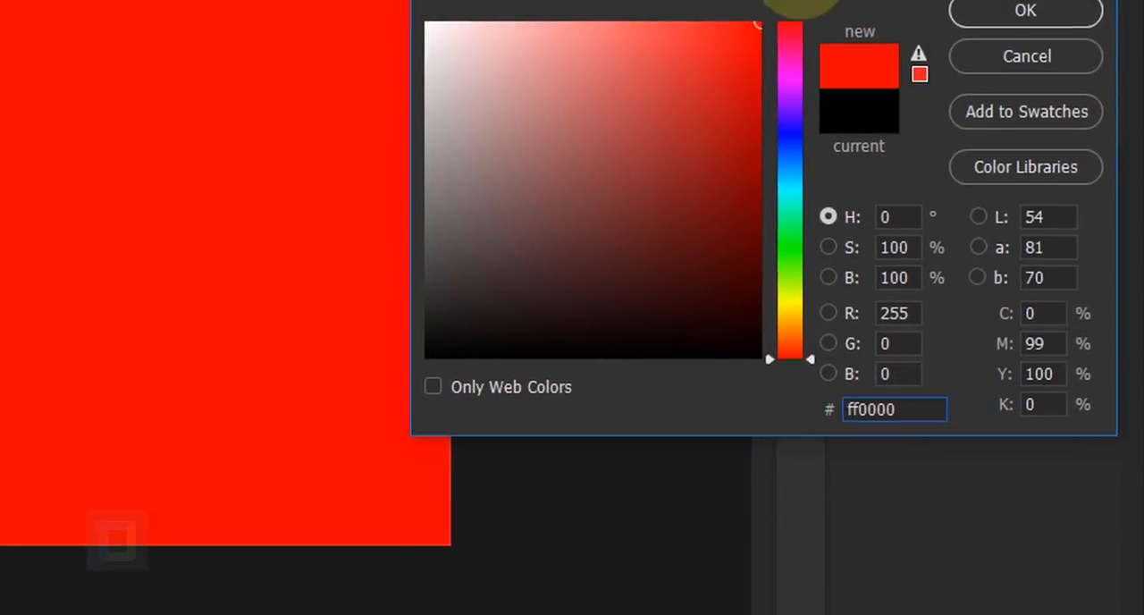
left_click(1027, 13)
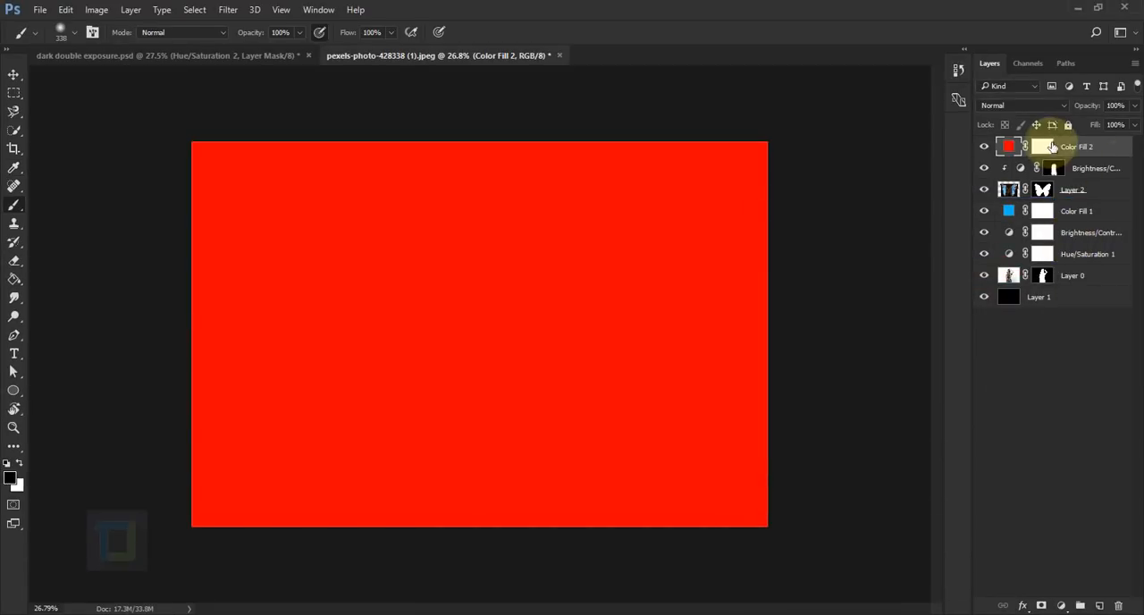
right_click(1077, 145)
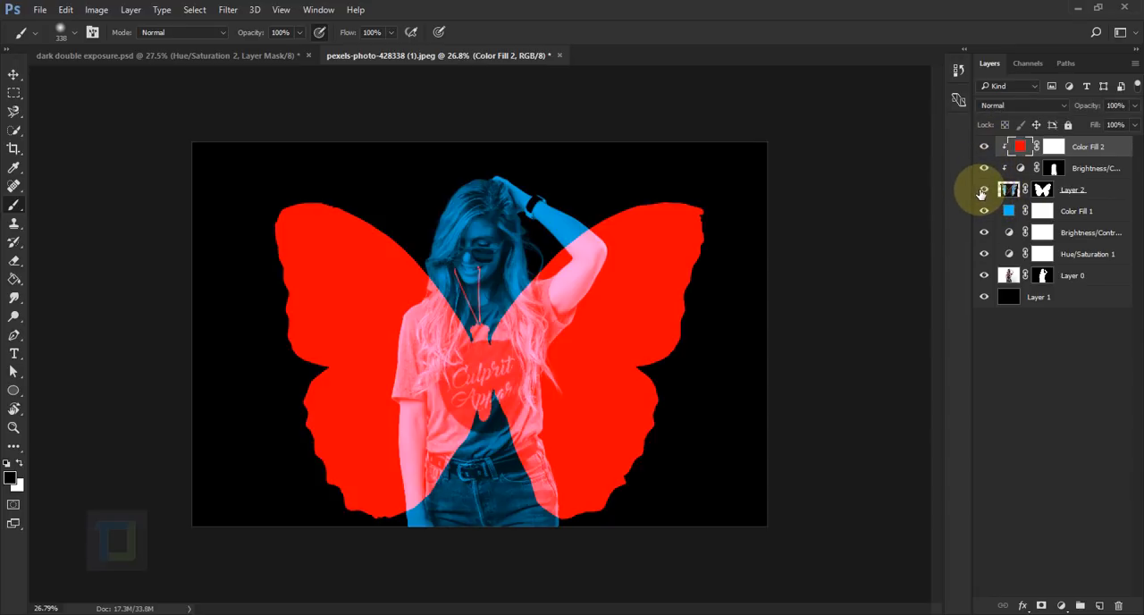
left_click(1015, 146)
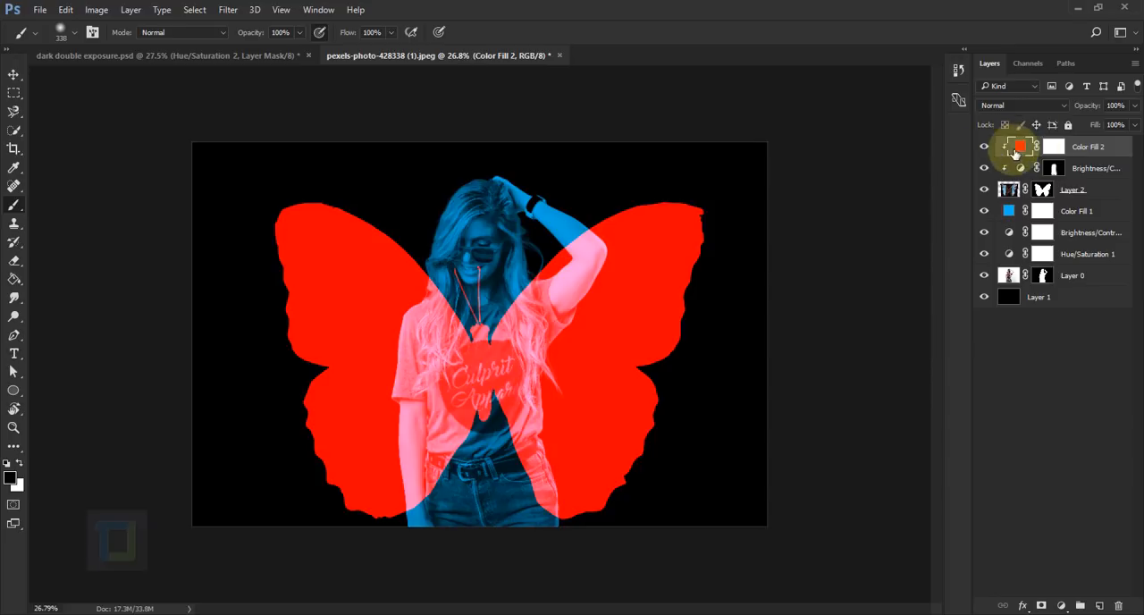
left_click(1017, 106)
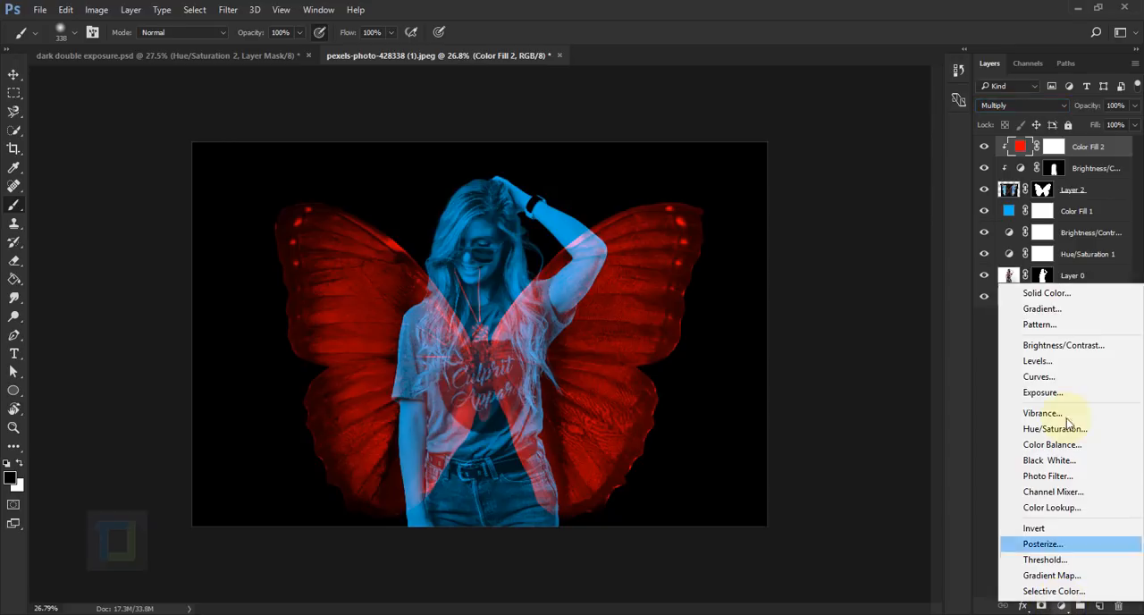
Add a top Brightness/Contrast adjustment and raise Brightness slightly
left_click(1064, 344)
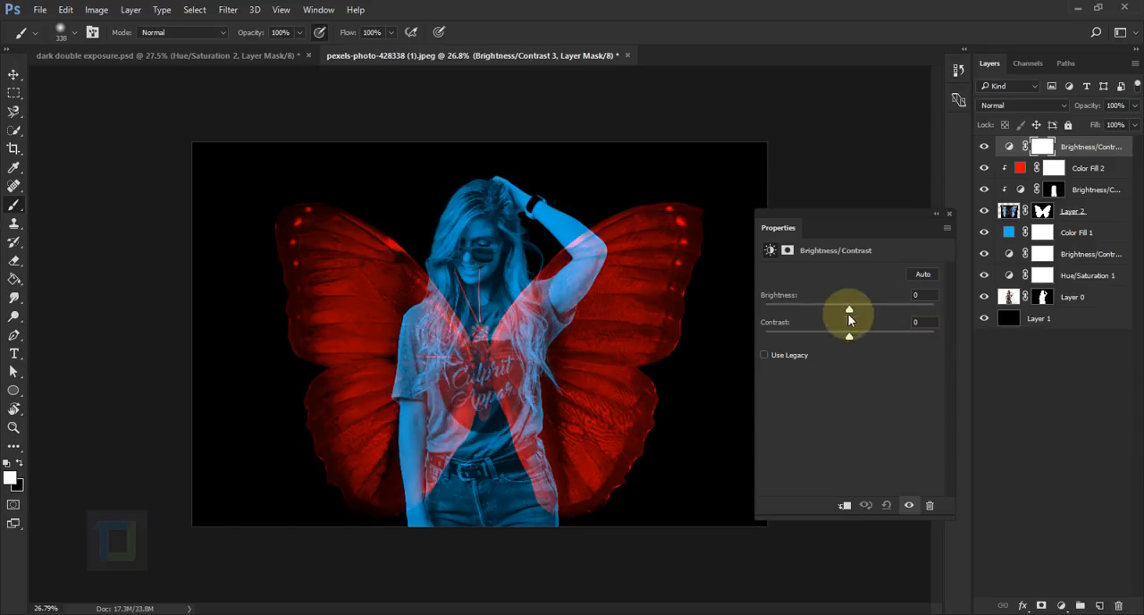
left_click_drag(849, 309, 876, 309)
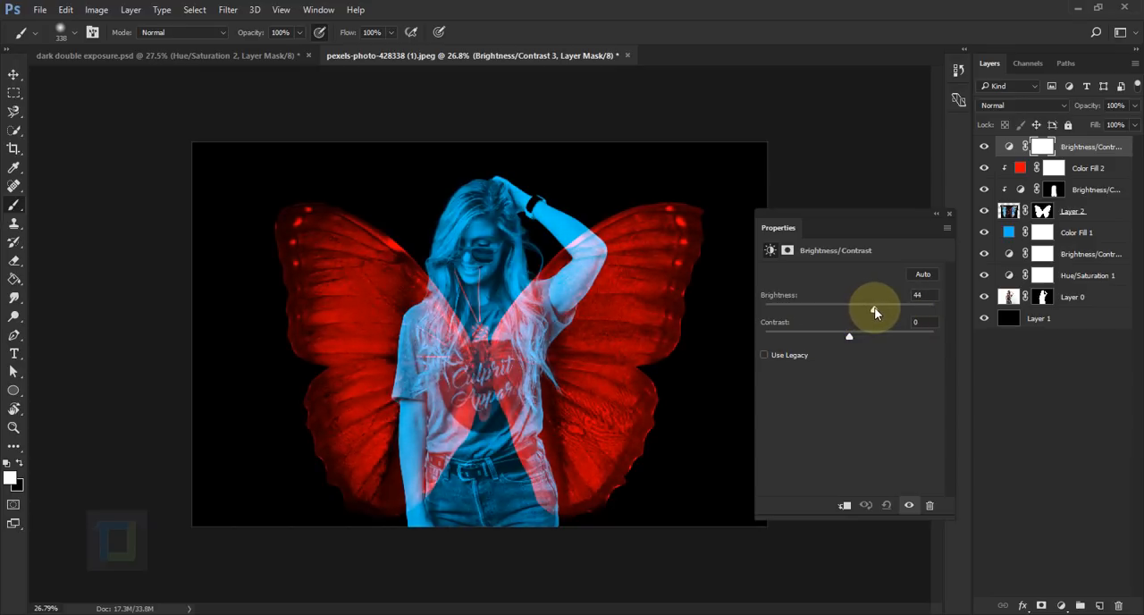
left_click_drag(876, 308, 874, 311)
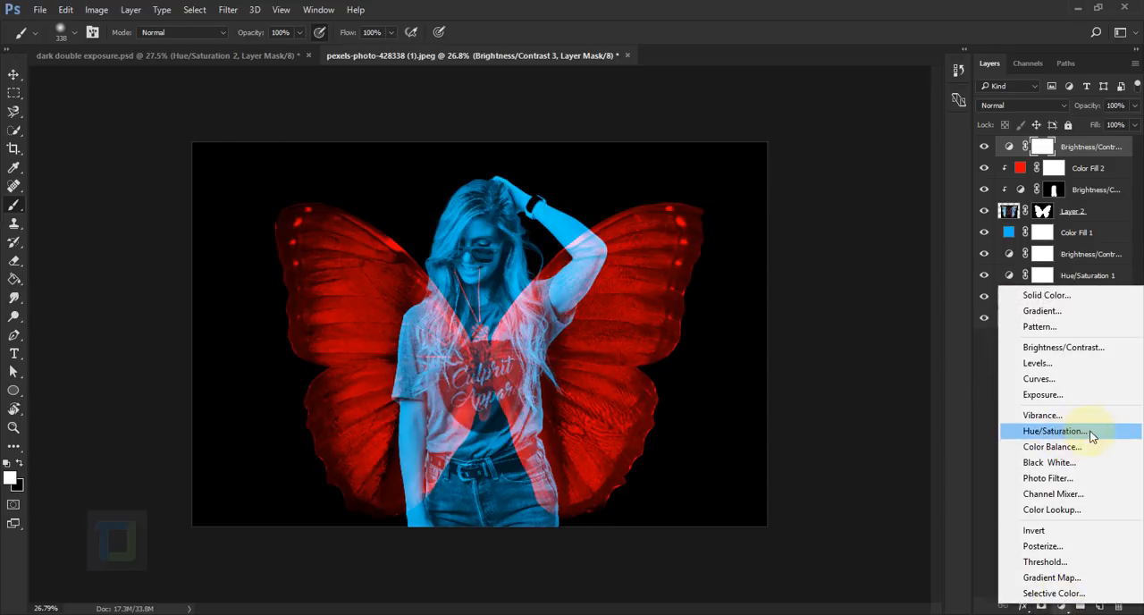
Add a Hue/Saturation layer at minimum Saturation, Soft Light blend, 30% opacity, and compare before/after
left_click(1055, 430)
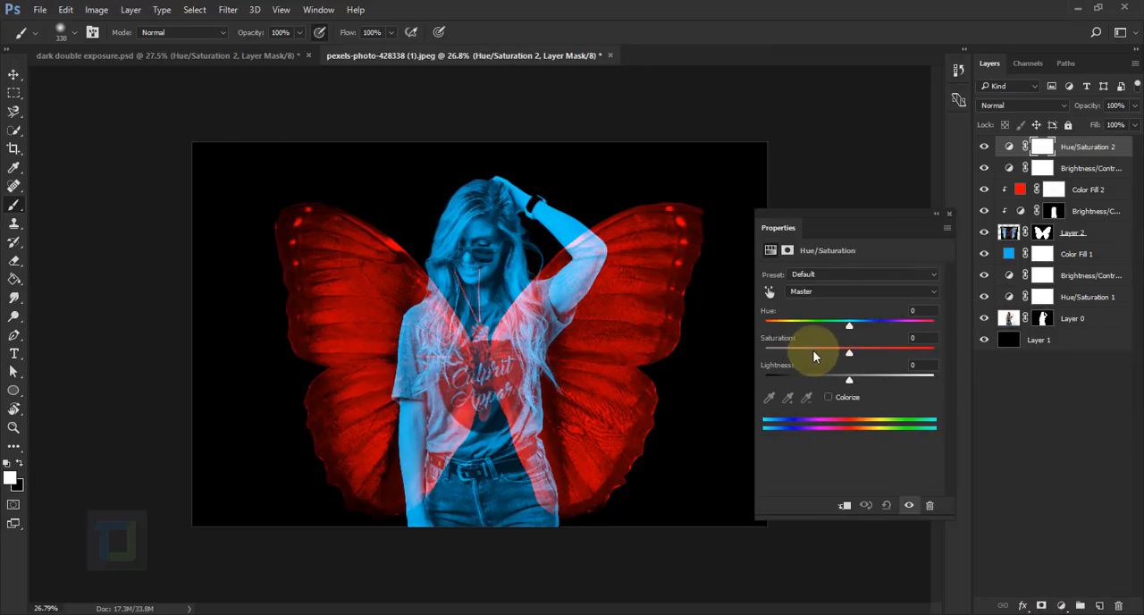
left_click_drag(850, 350, 764, 350)
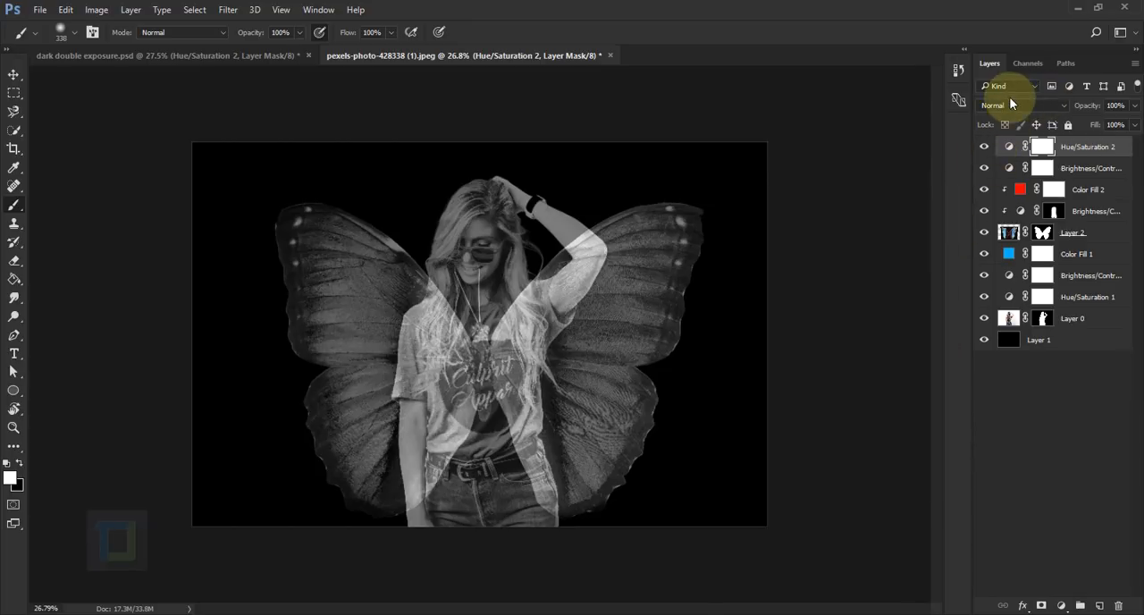
left_click(1019, 106)
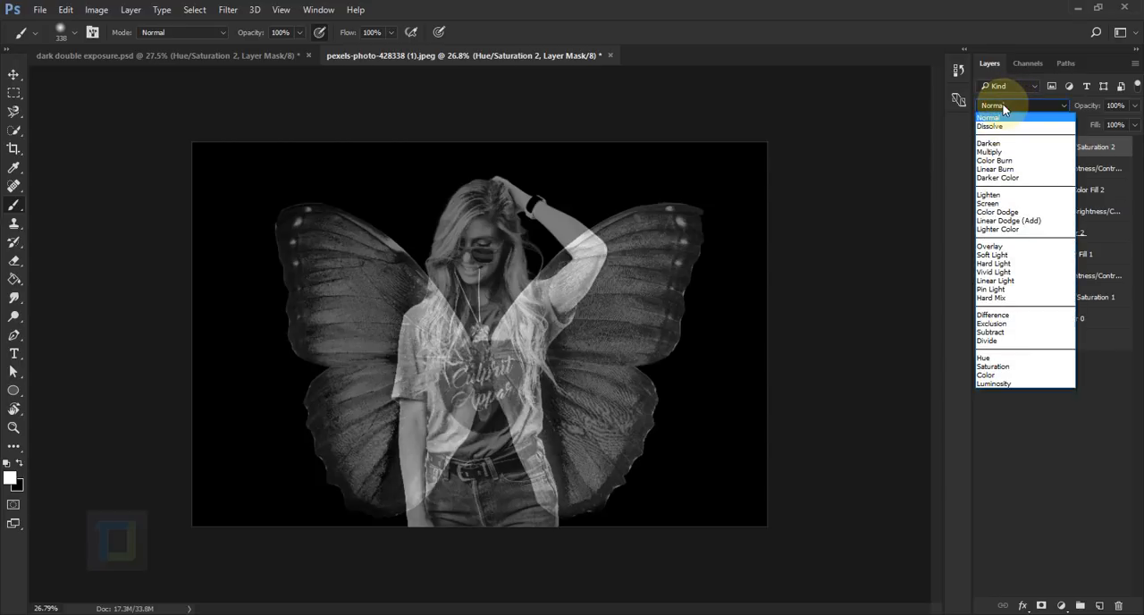
mouse_move(992, 289)
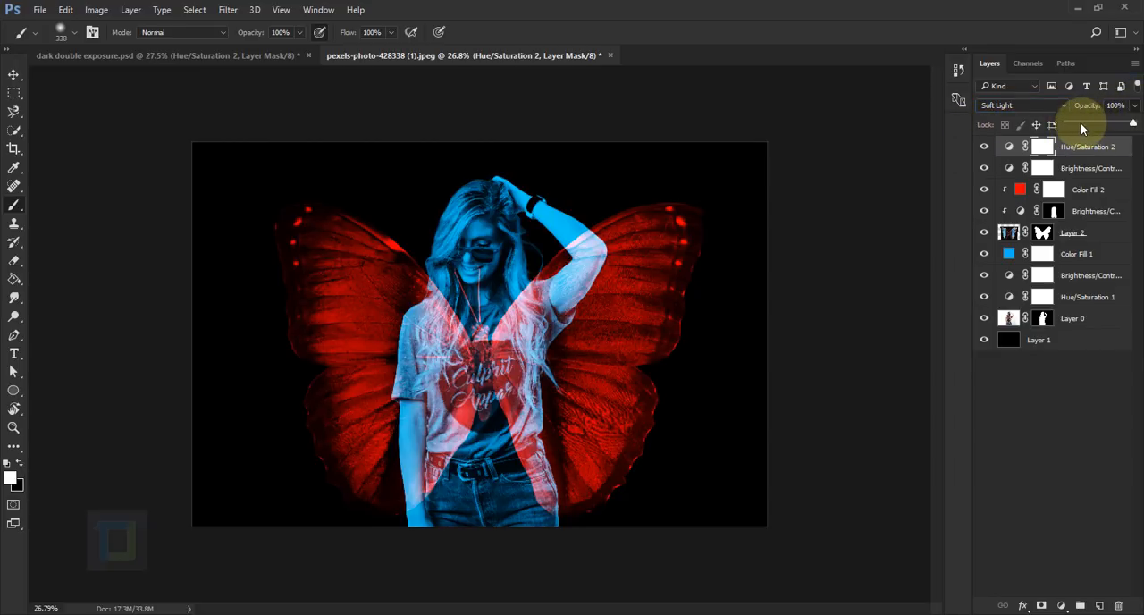
left_click_drag(1133, 123, 1089, 124)
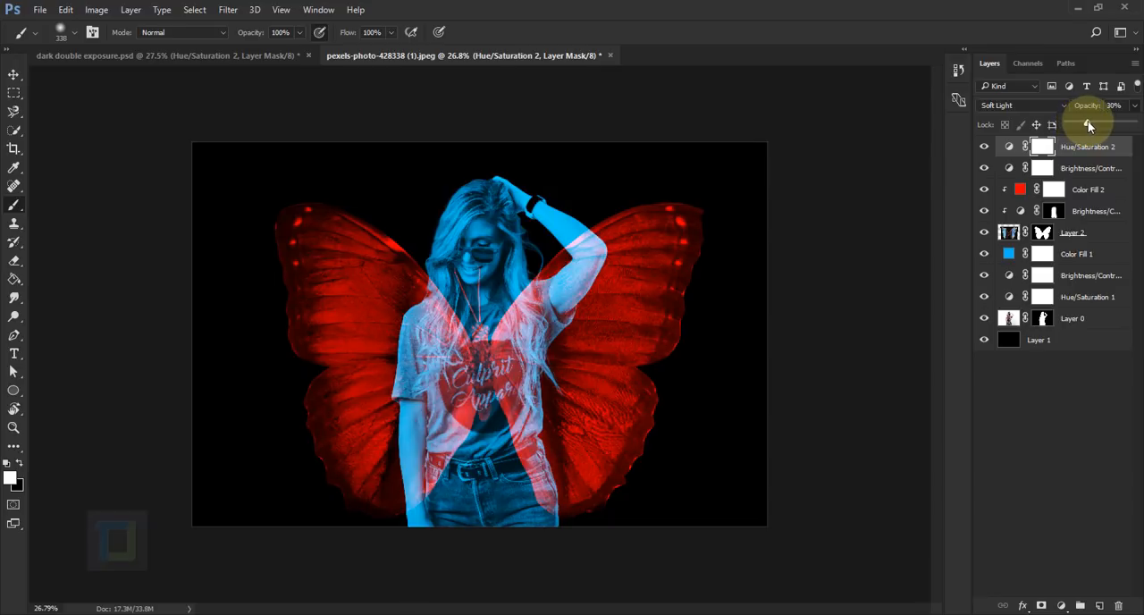
left_click(1009, 145)
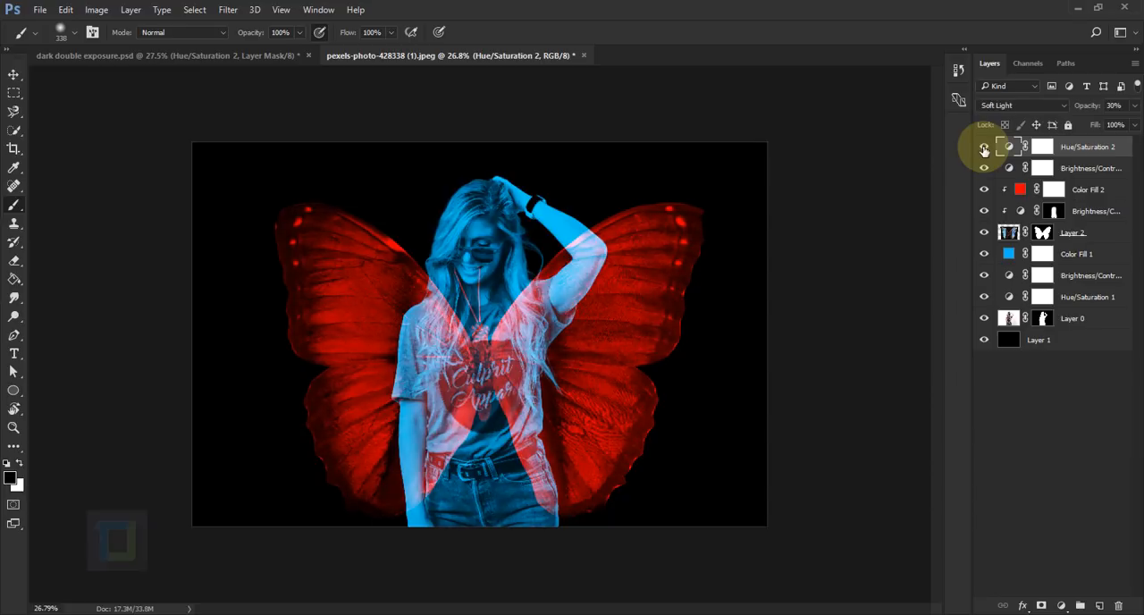
left_click(984, 168)
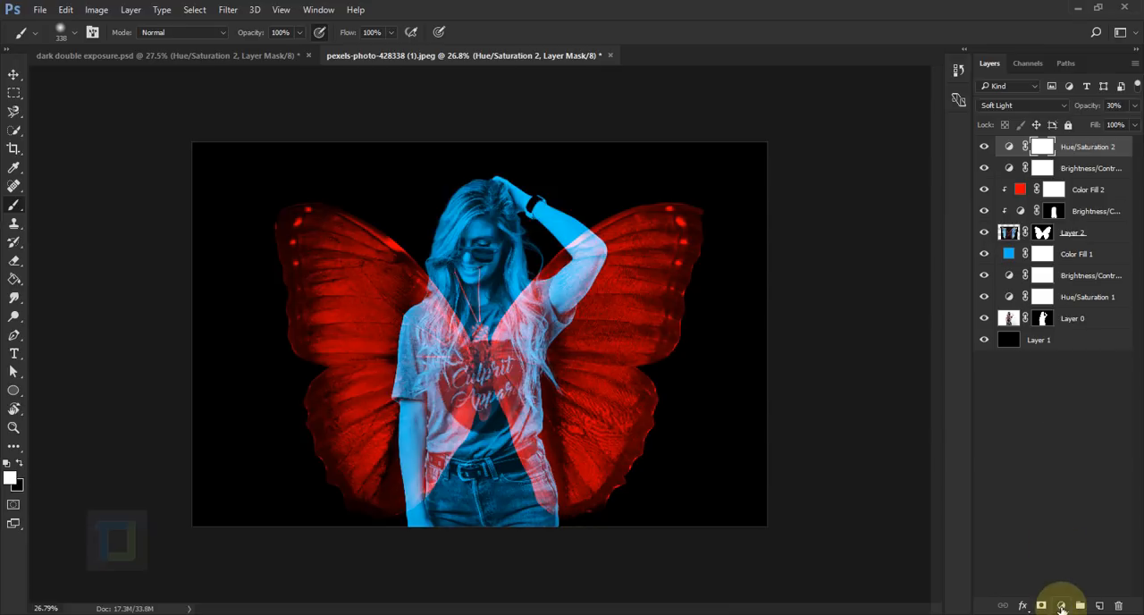
Add a top Hue/Saturation adjustment with Hue shifted to about -163
left_click(1059, 605)
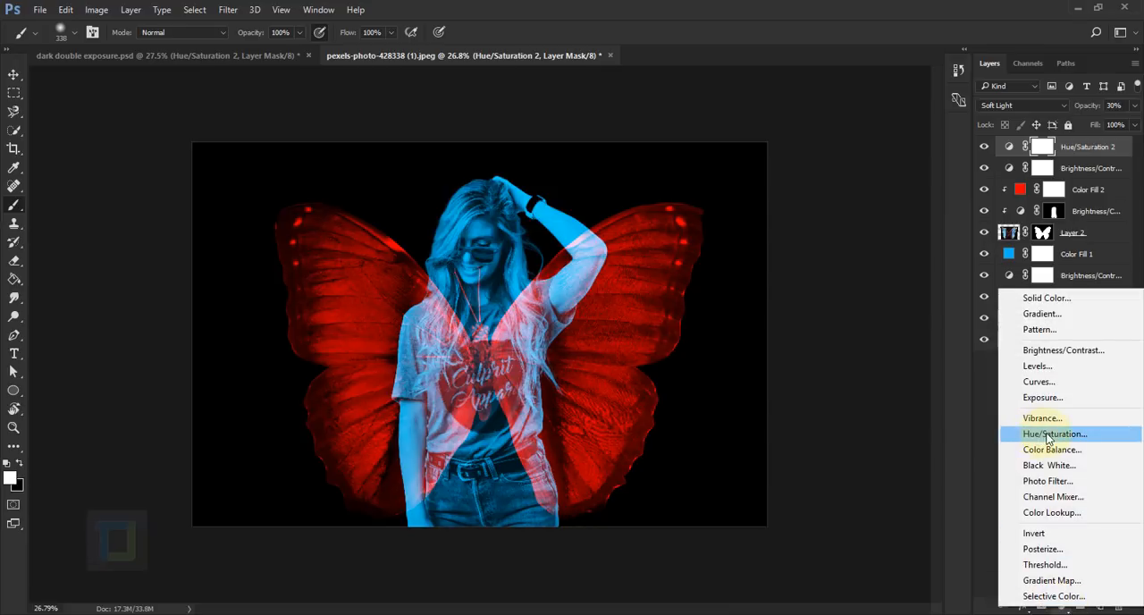
left_click(1052, 434)
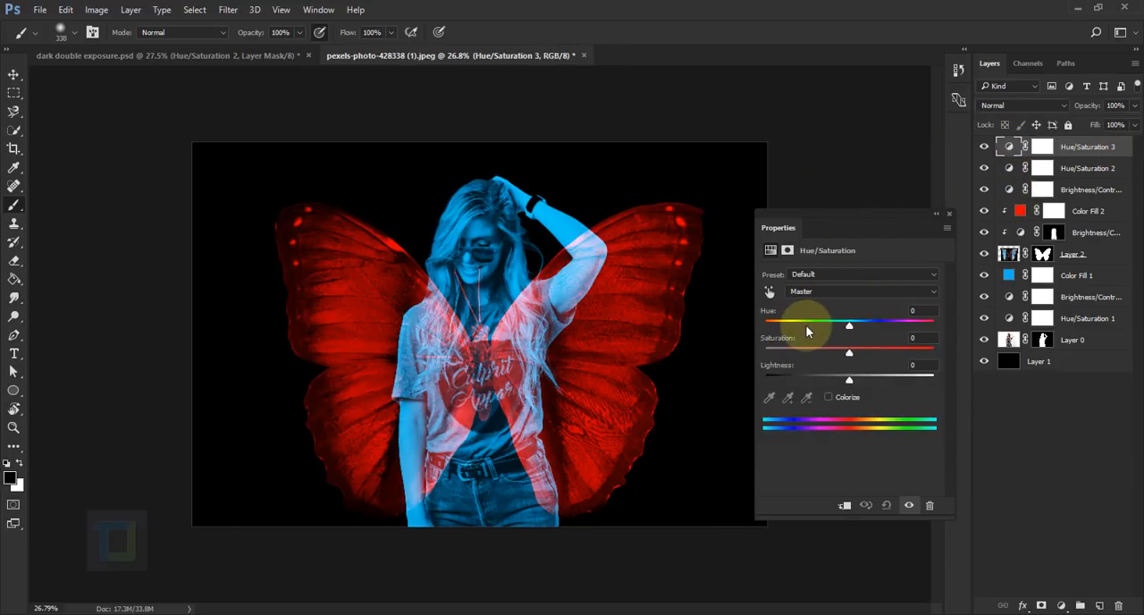
left_click_drag(848, 325, 773, 325)
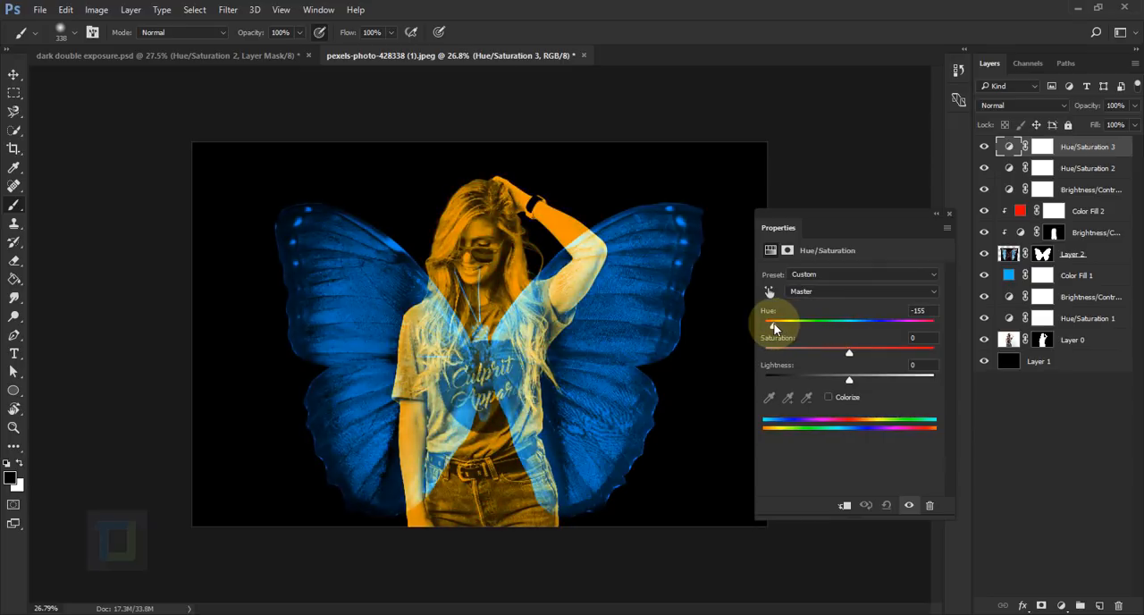
left_click_drag(773, 323, 785, 323)
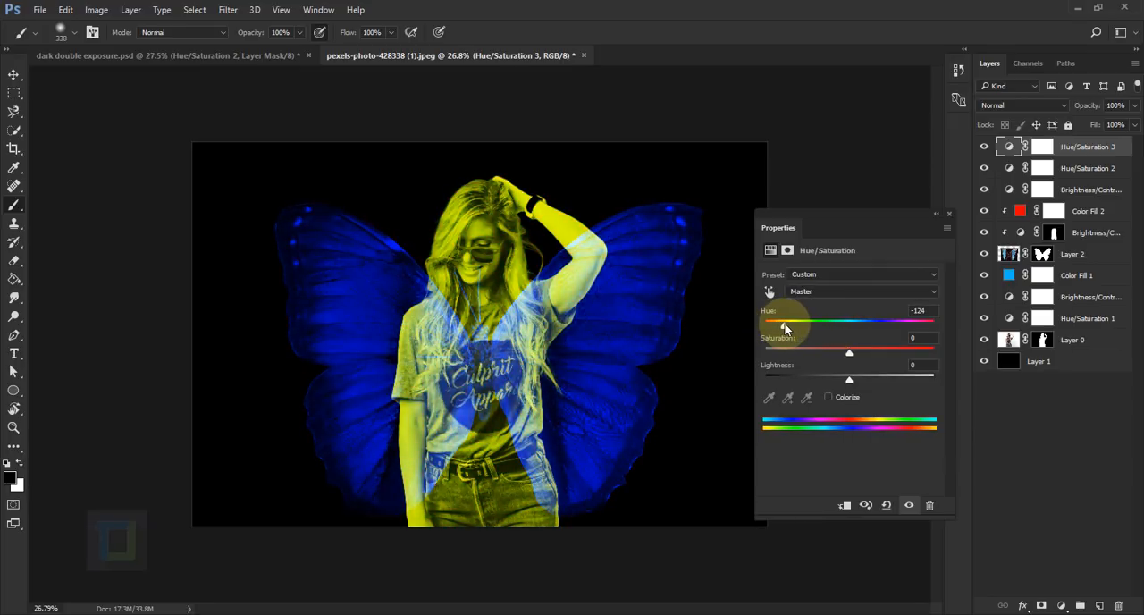
left_click_drag(785, 323, 776, 323)
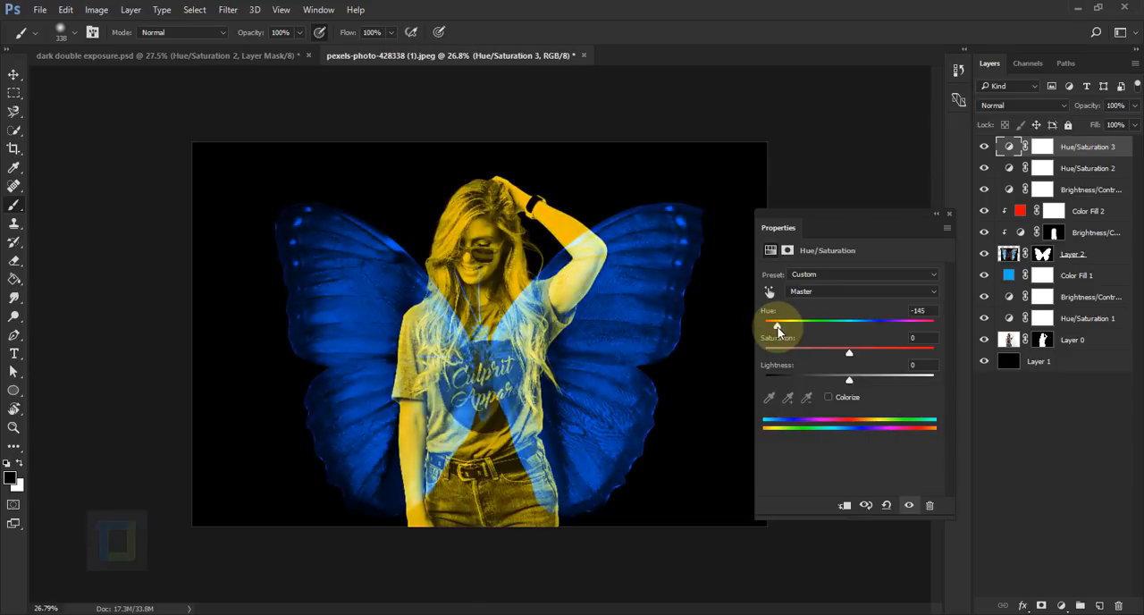
left_click_drag(778, 324, 770, 324)
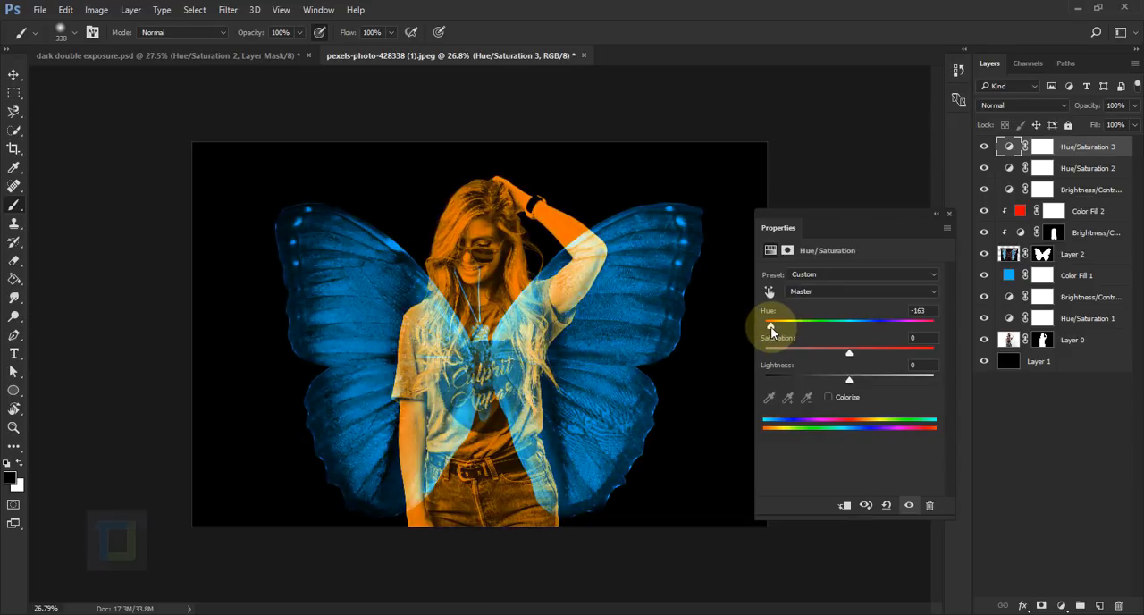